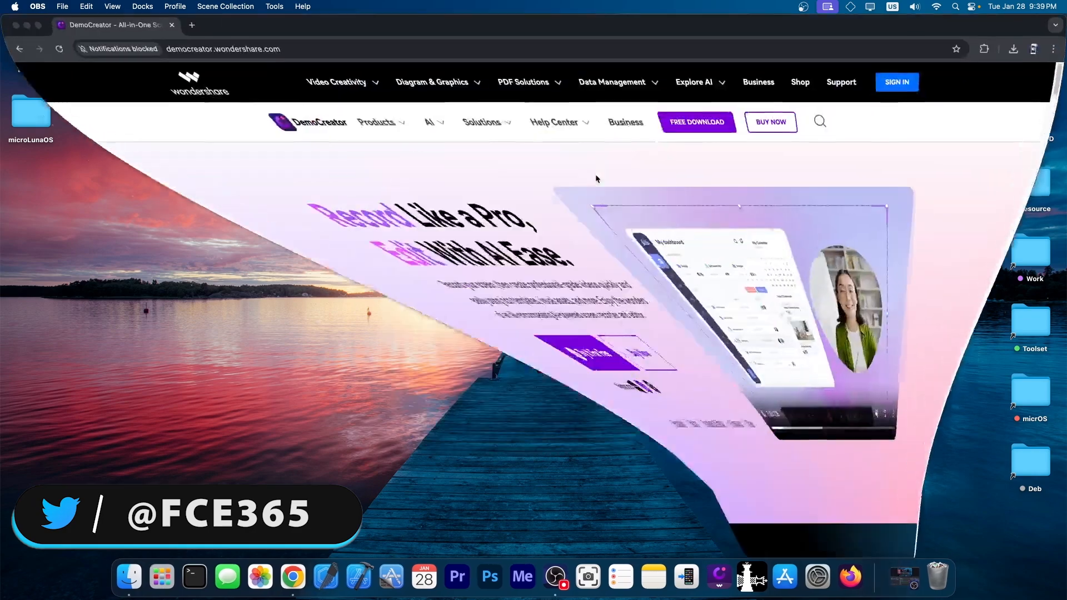
Hide the Chrome window showing democreator.wondershare.com, leaving the bare macOS desktop.
{"action": "left_click", "coordinate": [295, 576]}
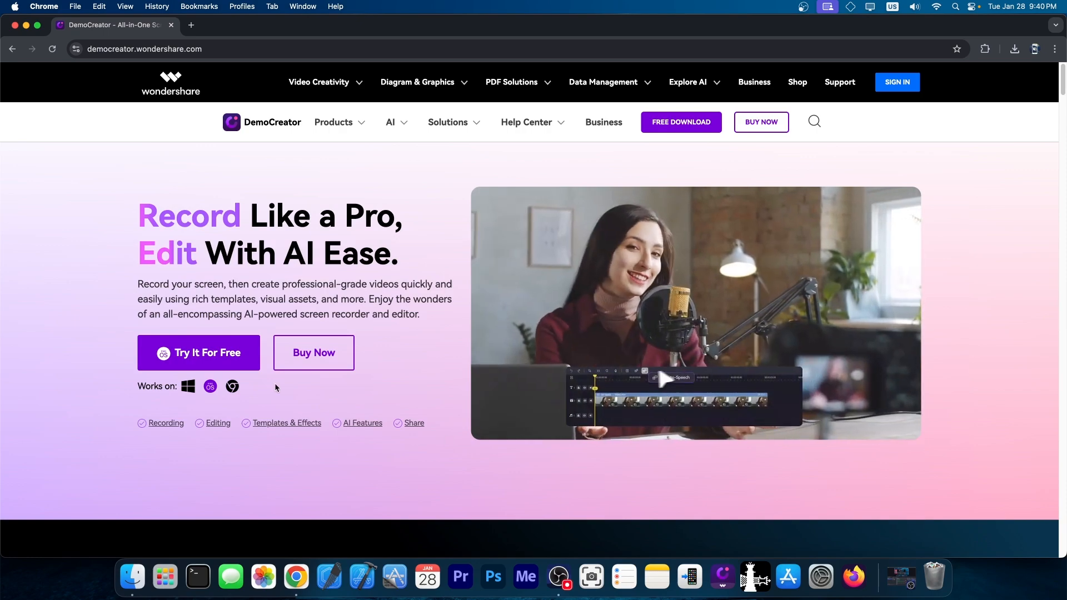
{"action": "scroll", "scroll_direction": "down", "scroll_amount": 3}
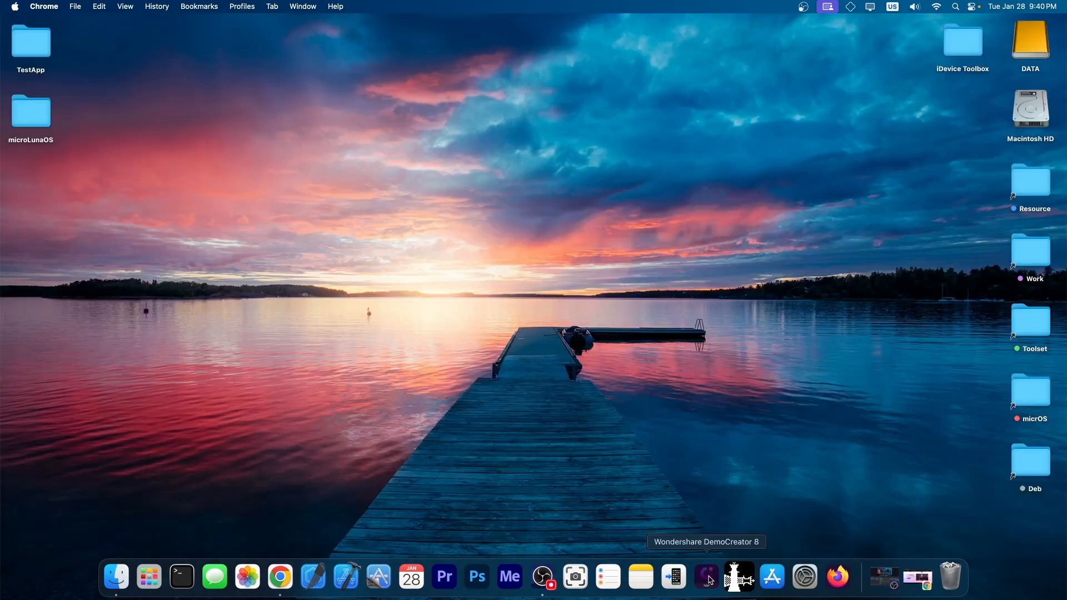
Launch DemoCreator from the Dock and choose Video Recorder on the home screen.
{"action": "left_click", "coordinate": [705, 576]}
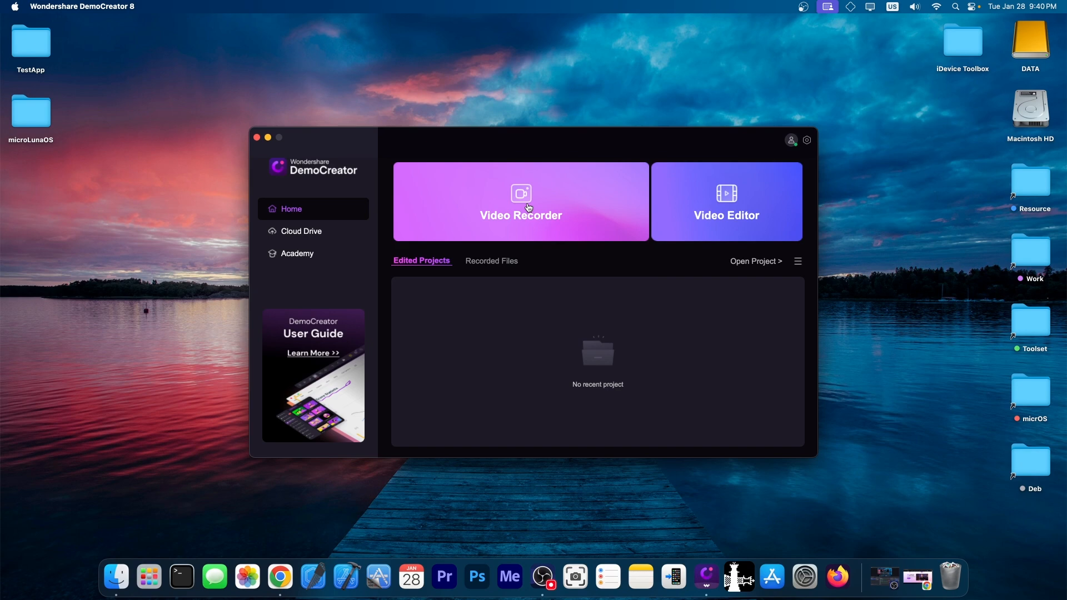
{"action": "left_click", "coordinate": [520, 201]}
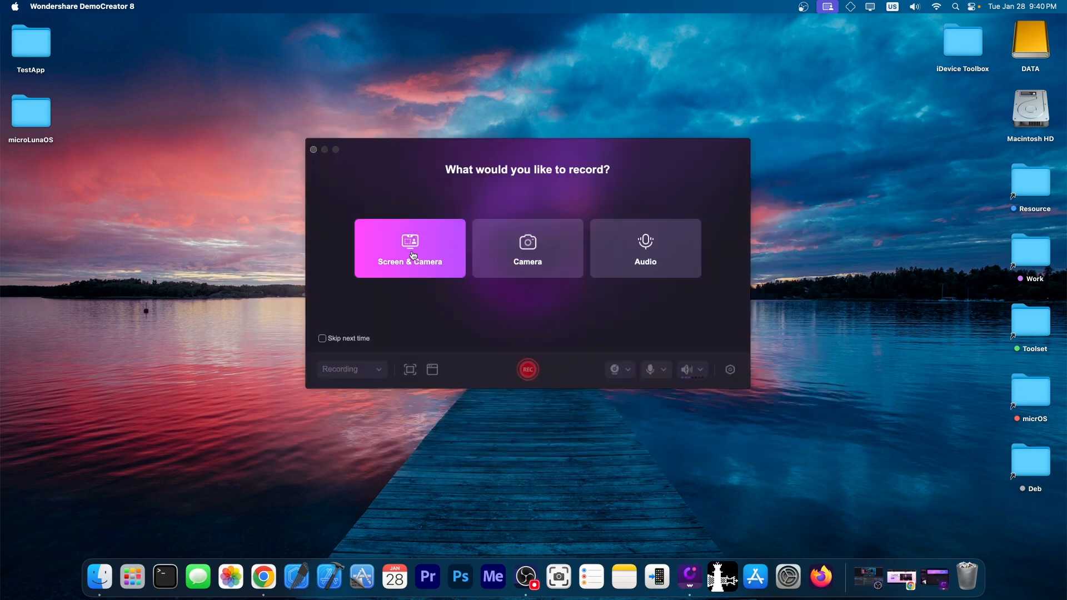
{"action": "mouse_move", "coordinate": [417, 251]}
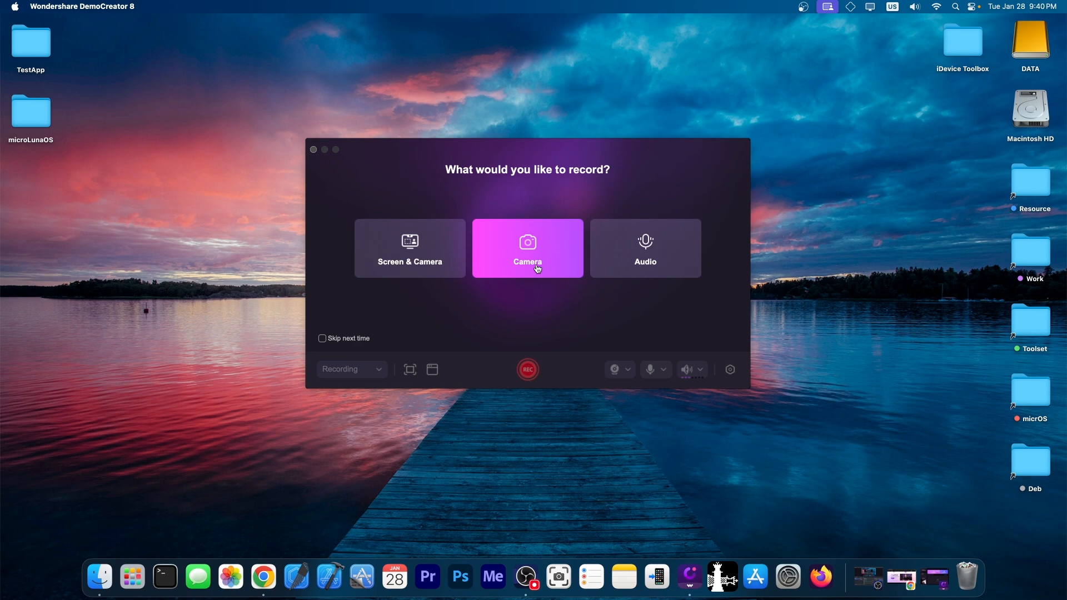
{"action": "mouse_move", "coordinate": [574, 255]}
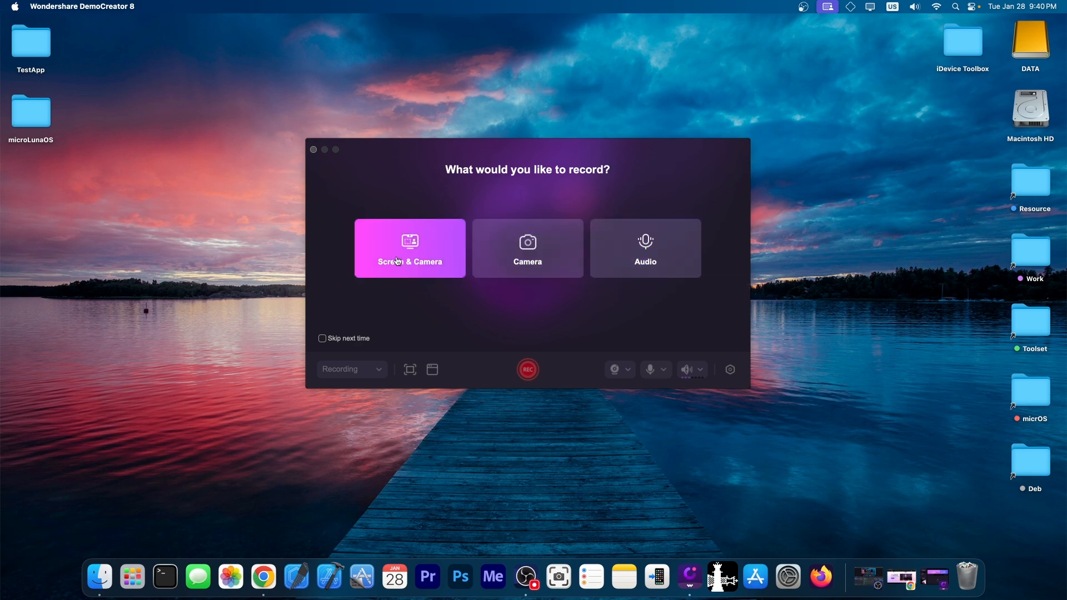
Choose Screen & Camera mode and stretch the capture region to the full 3840×2160 display.
{"action": "left_click", "coordinate": [409, 249]}
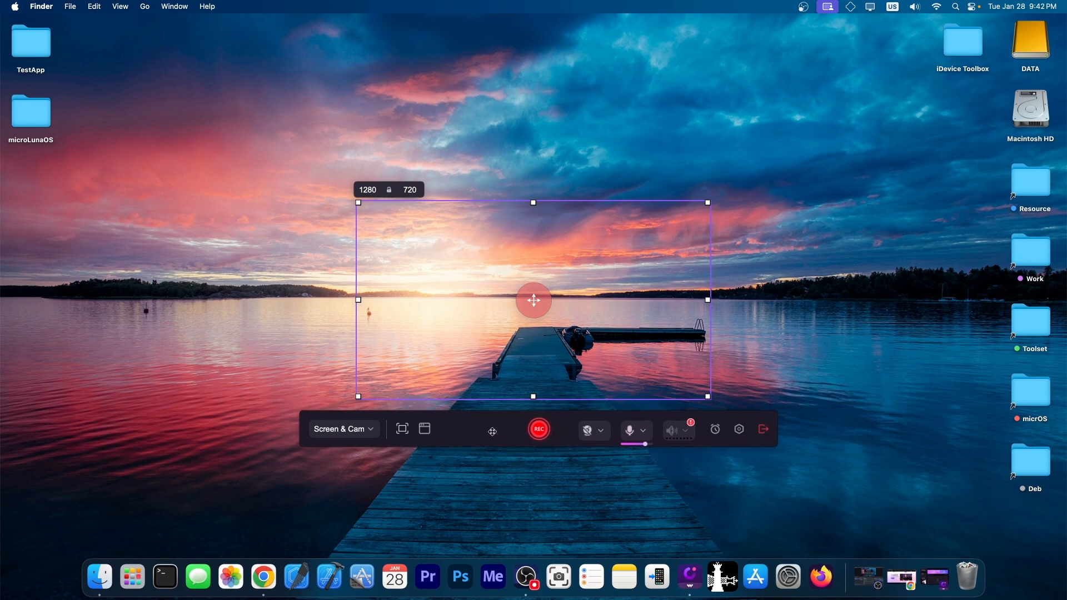
{"action": "left_click_drag", "start_coordinate": [356, 203], "coordinate": [252, 103]}
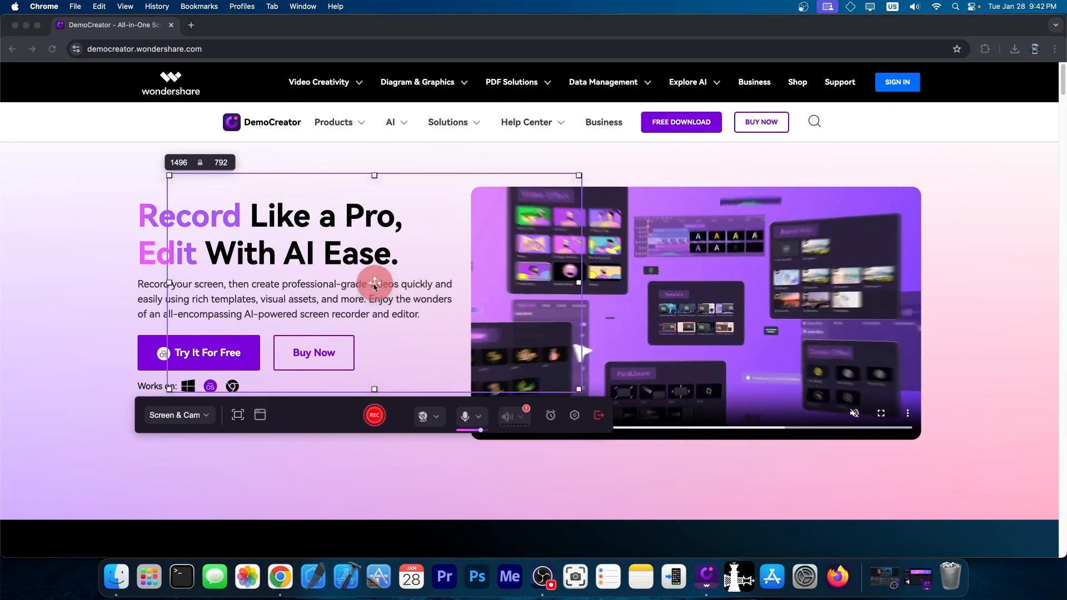
{"action": "left_click_drag", "start_coordinate": [373, 280], "coordinate": [790, 324]}
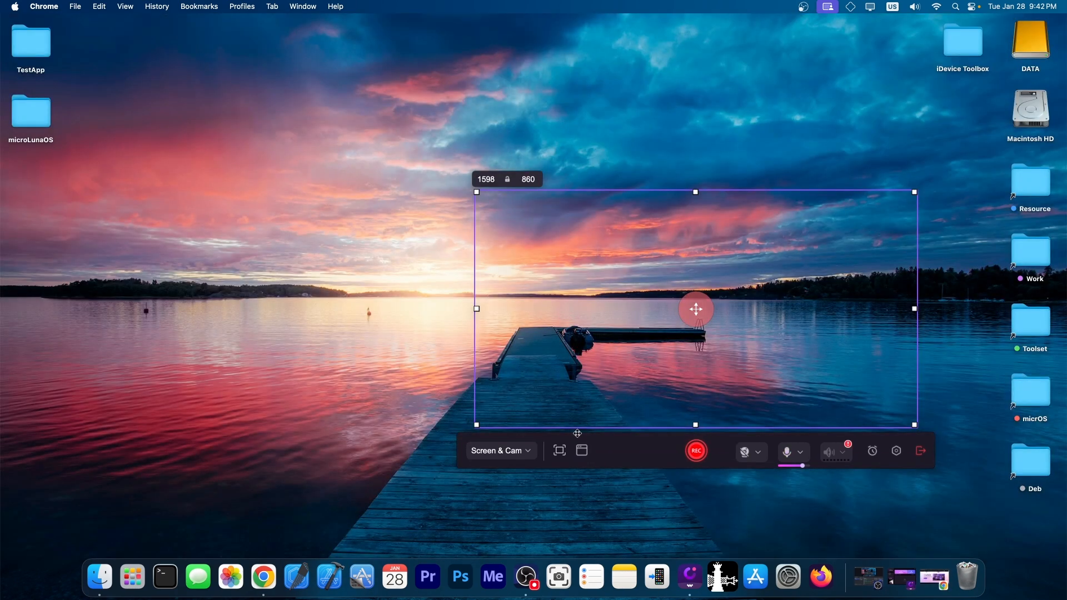
{"action": "mouse_move", "coordinate": [558, 450]}
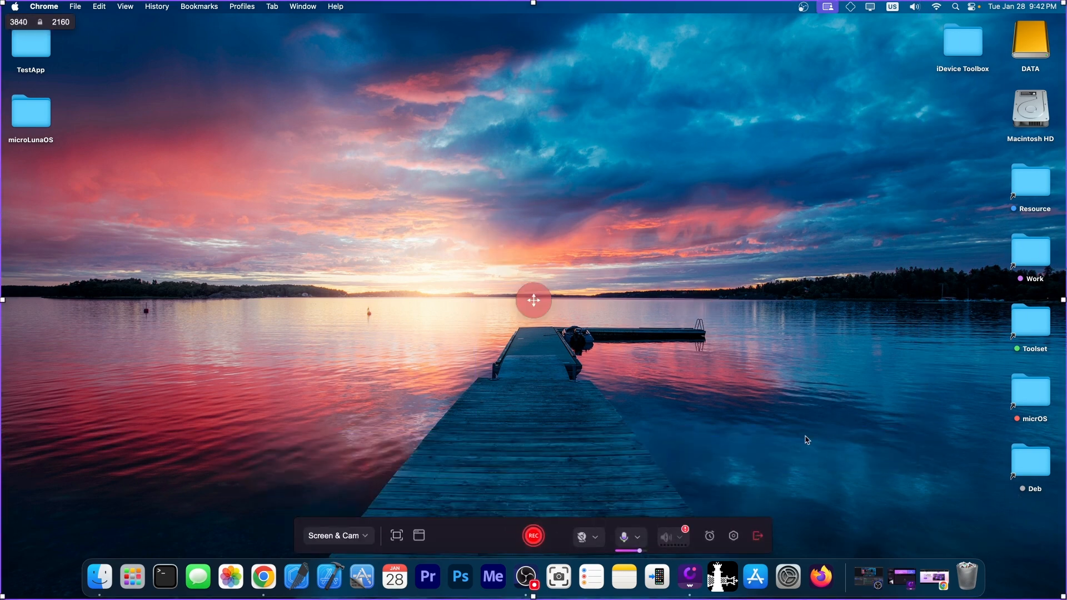
{"action": "mouse_move", "coordinate": [800, 439]}
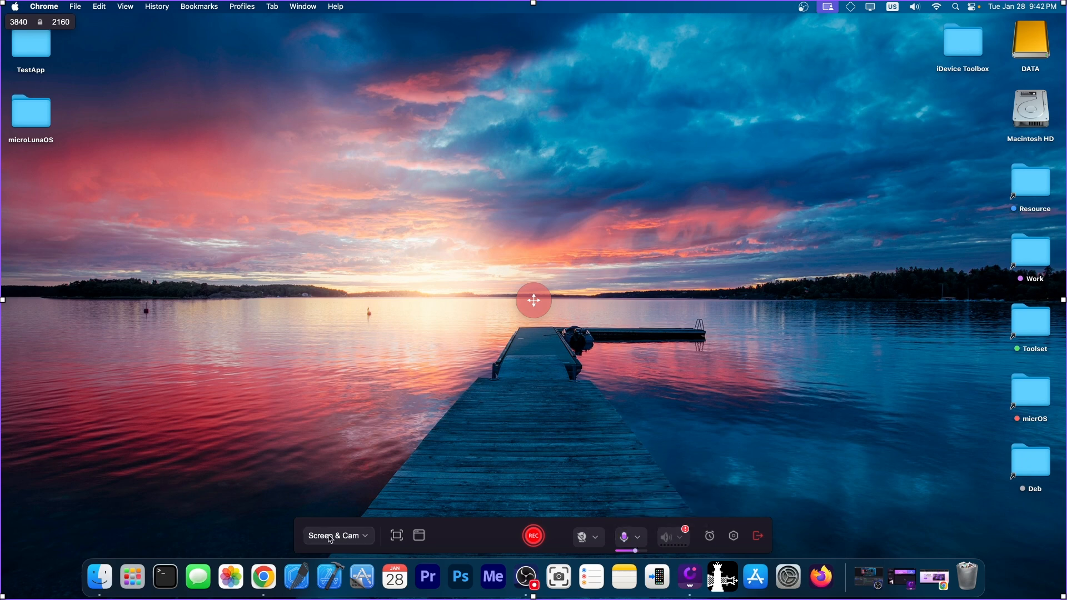
{"action": "left_click", "coordinate": [338, 536]}
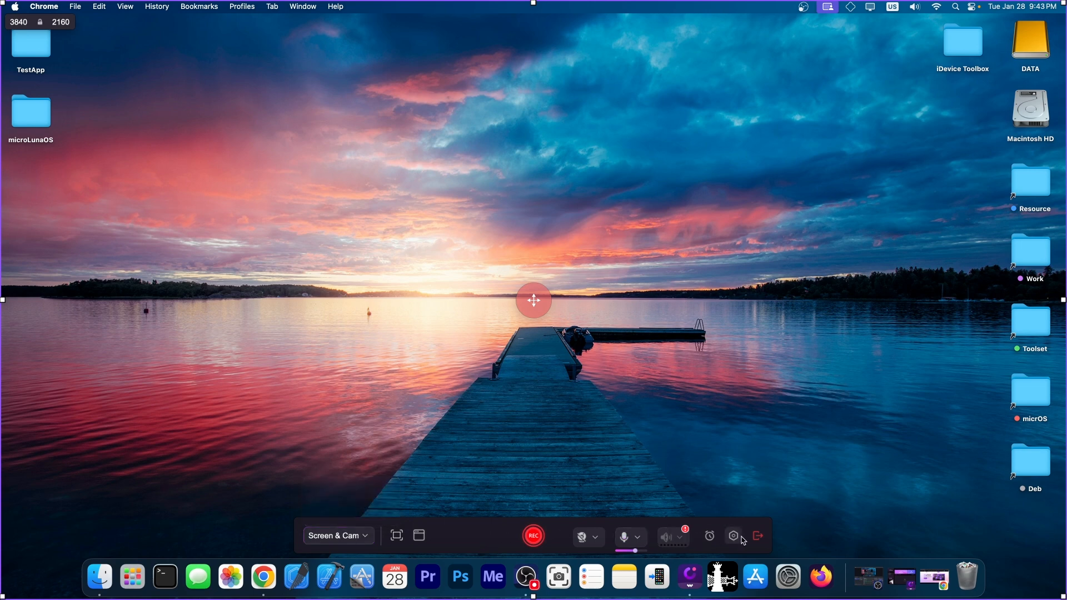
In Advanced Settings keep the webcam at None and the video frame rate at 30 fps.
{"action": "left_click", "coordinate": [733, 535]}
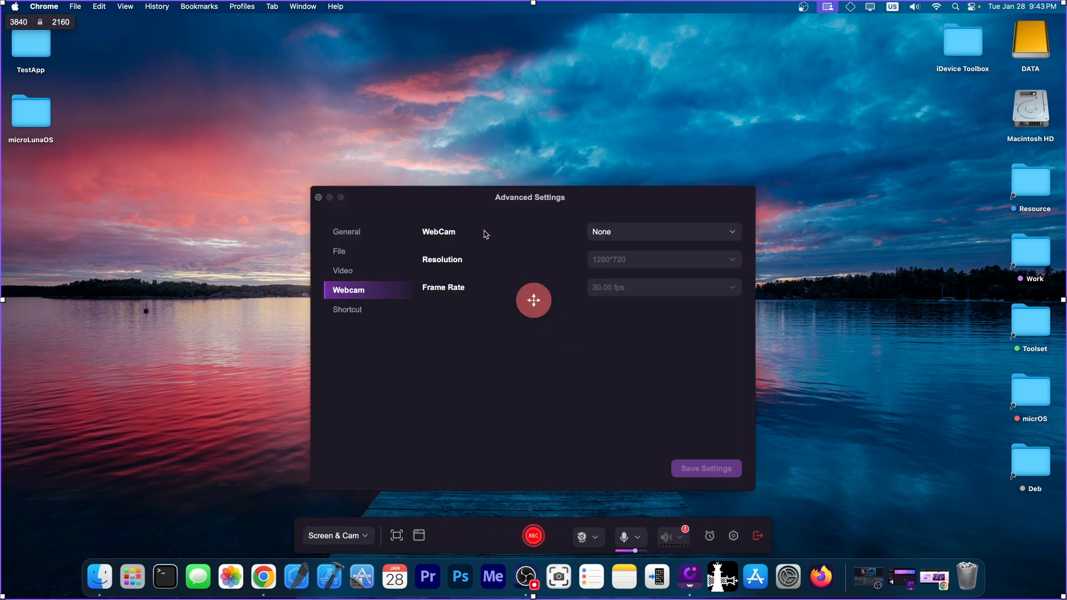
{"action": "left_click", "coordinate": [663, 231]}
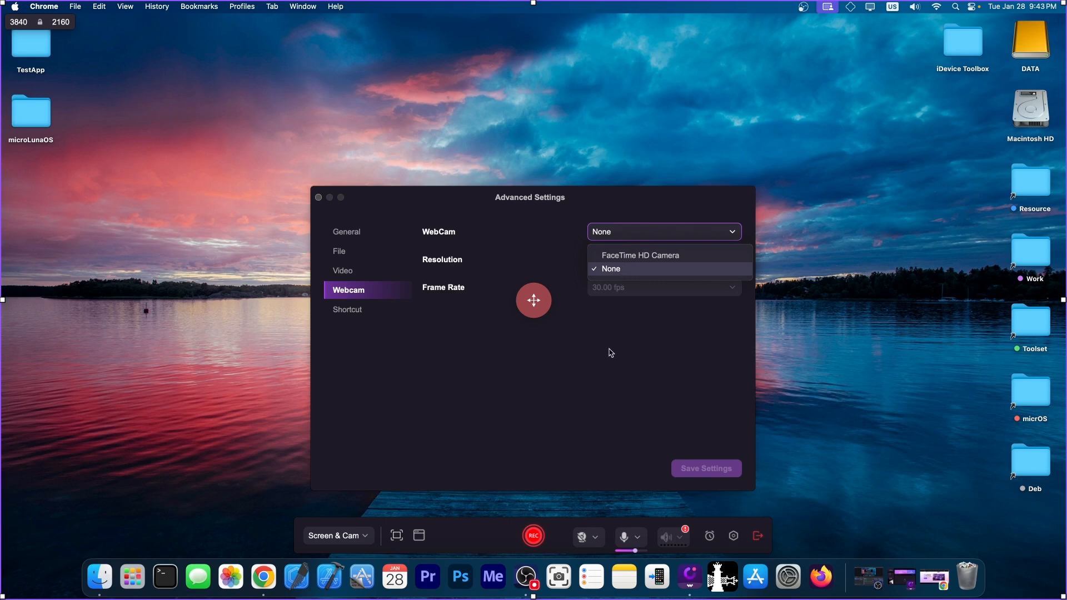
{"action": "left_click", "coordinate": [611, 269]}
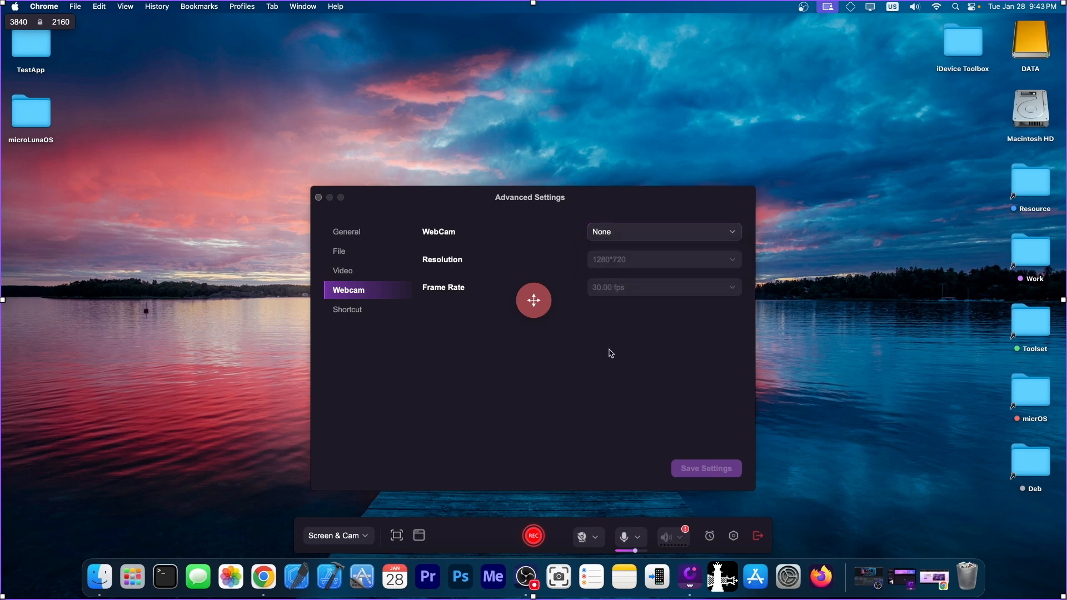
{"action": "left_click", "coordinate": [342, 270]}
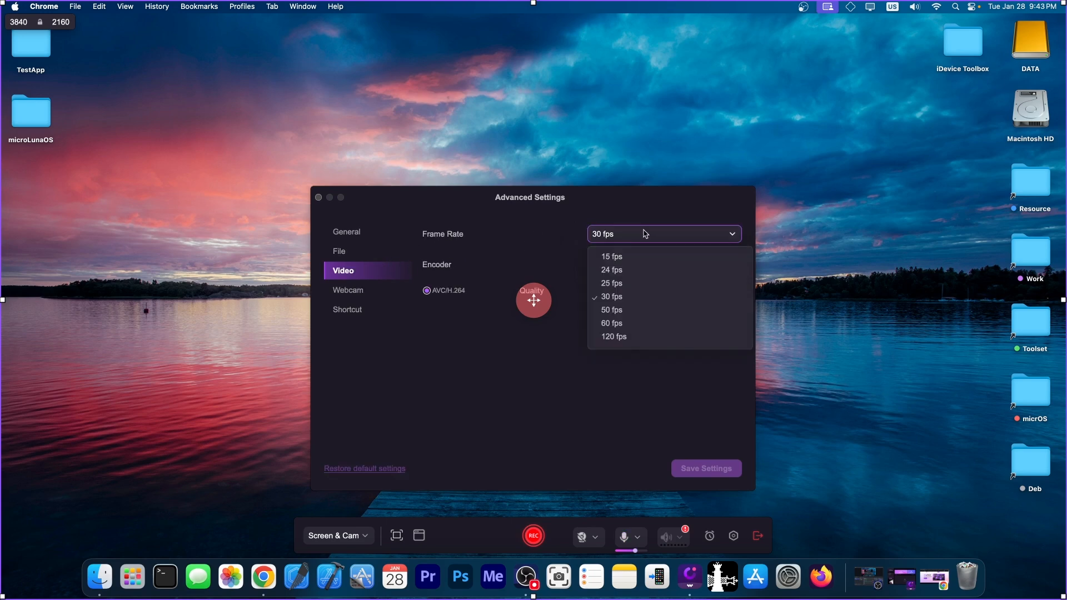
{"action": "mouse_move", "coordinate": [638, 280]}
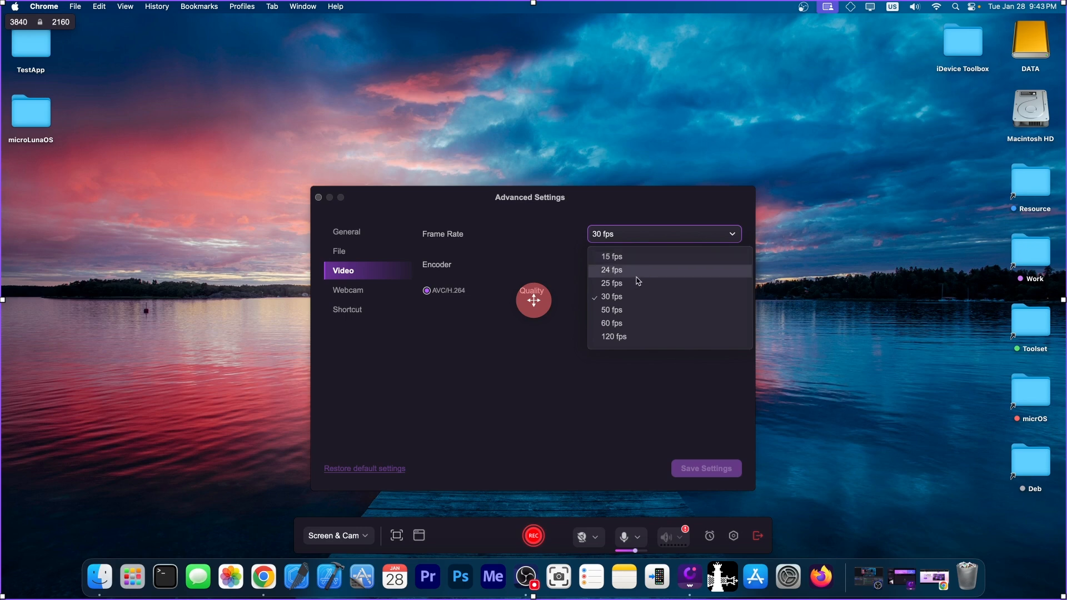
{"action": "mouse_move", "coordinate": [546, 397]}
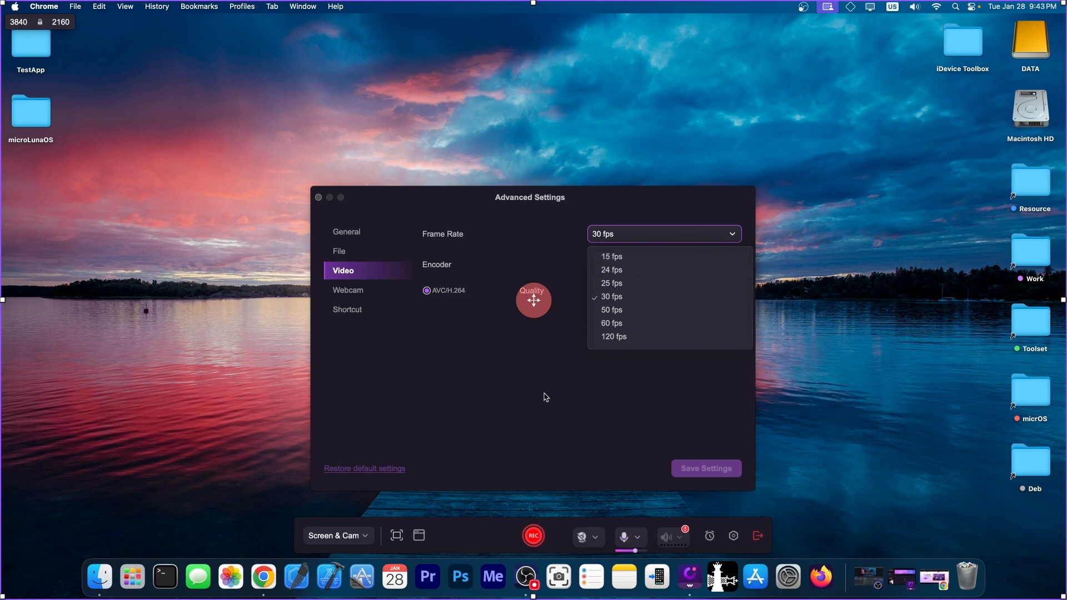
{"action": "left_click", "coordinate": [611, 296]}
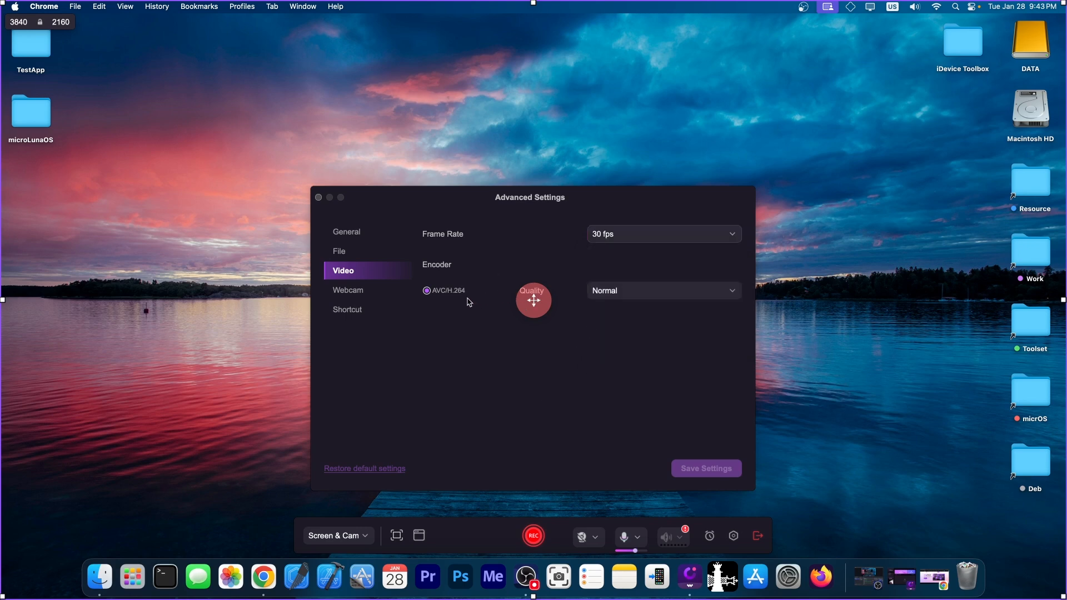
{"action": "mouse_move", "coordinate": [474, 296]}
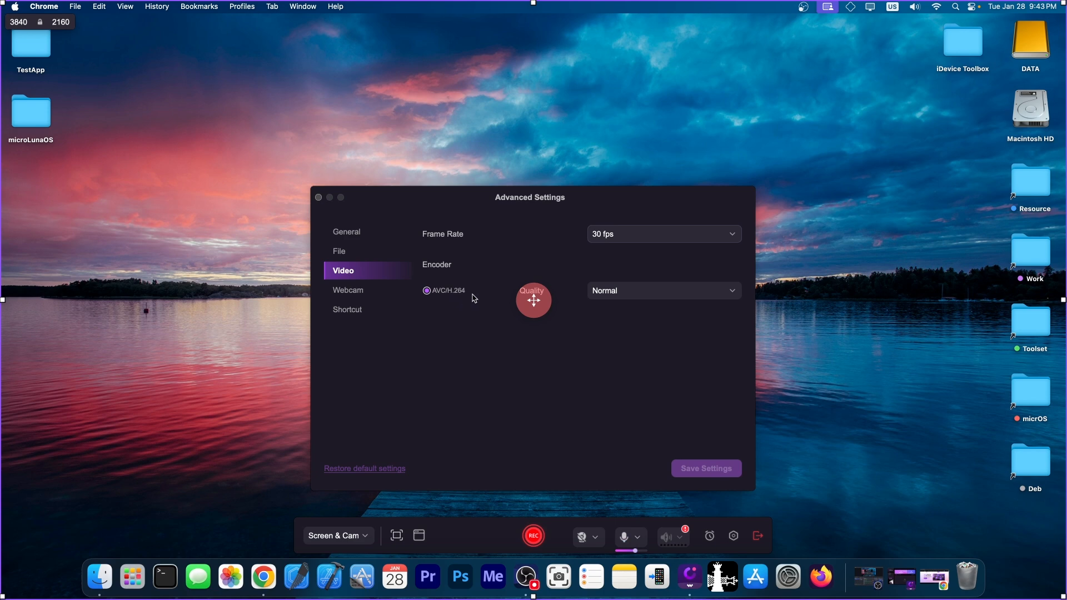
Raise recording quality to High, then review the File and General settings pages.
{"action": "left_click", "coordinate": [664, 292]}
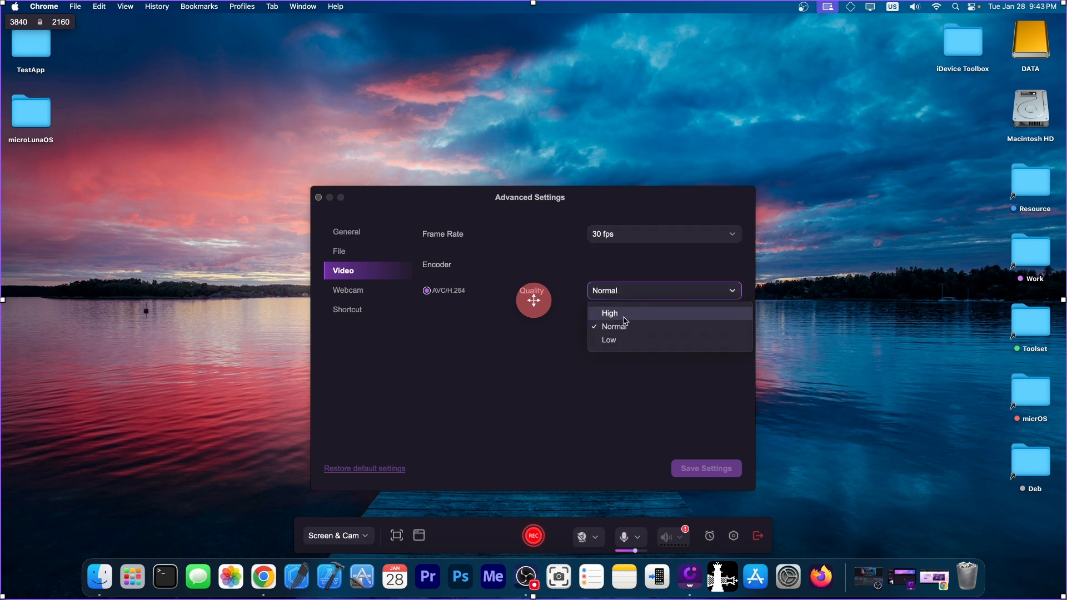
{"action": "left_click", "coordinate": [609, 314]}
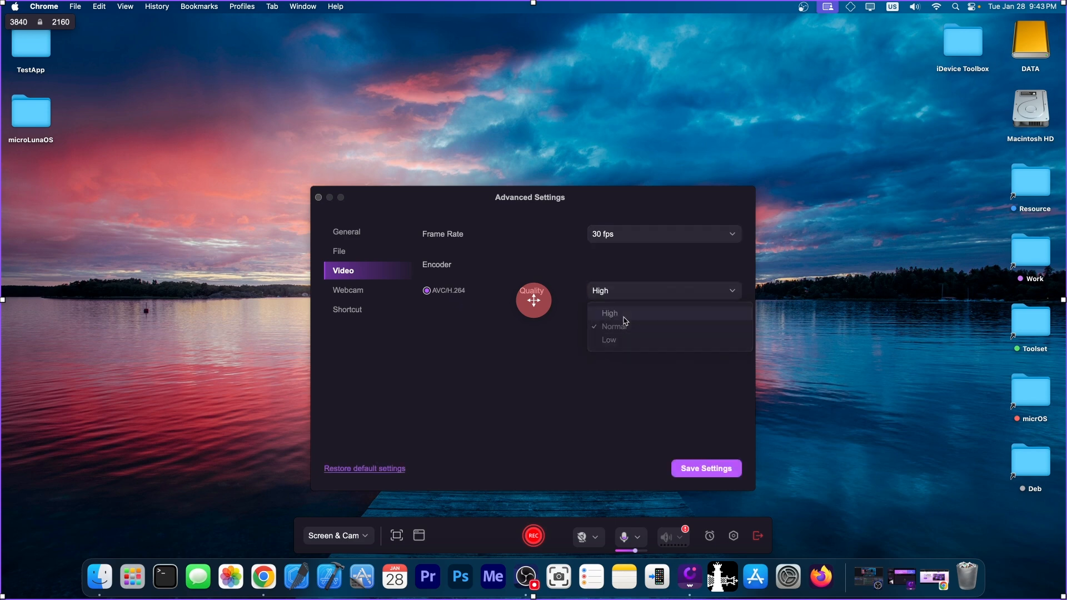
{"action": "left_click", "coordinate": [339, 251]}
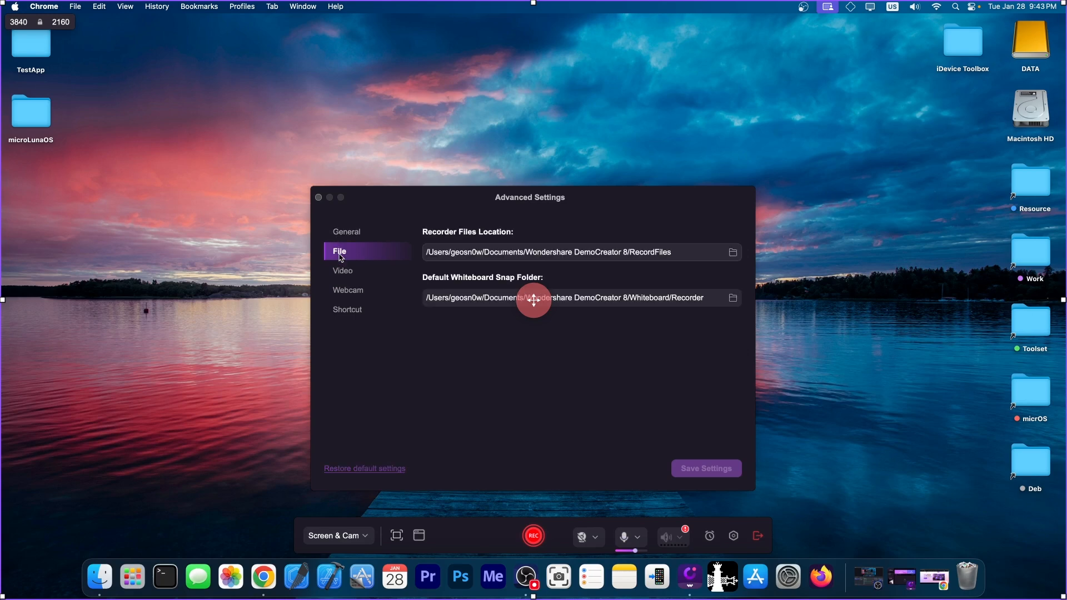
{"action": "mouse_move", "coordinate": [344, 238]}
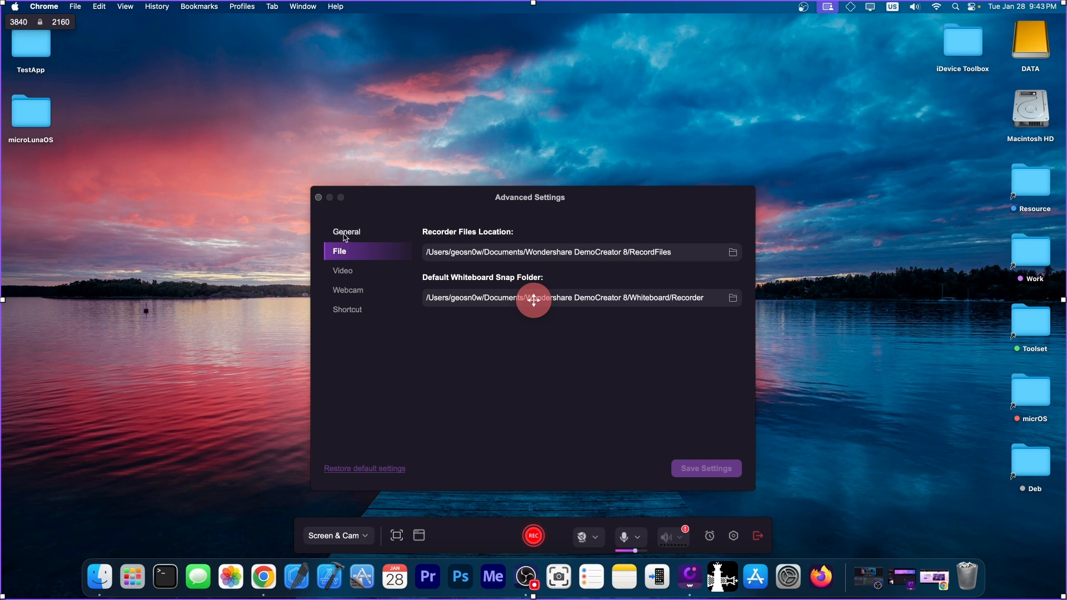
{"action": "left_click", "coordinate": [347, 231]}
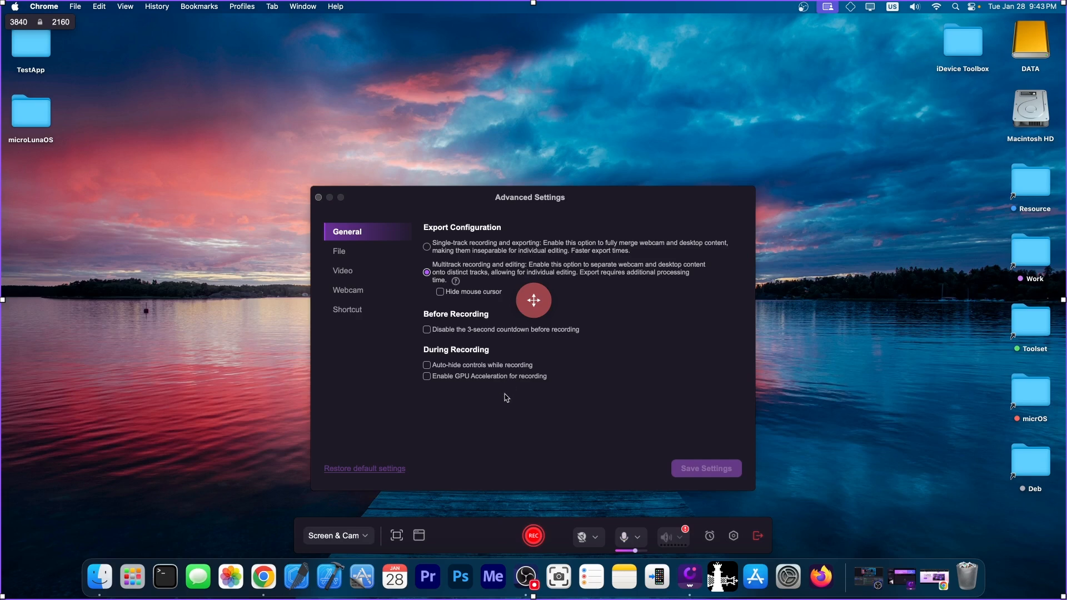
{"action": "mouse_move", "coordinate": [506, 393]}
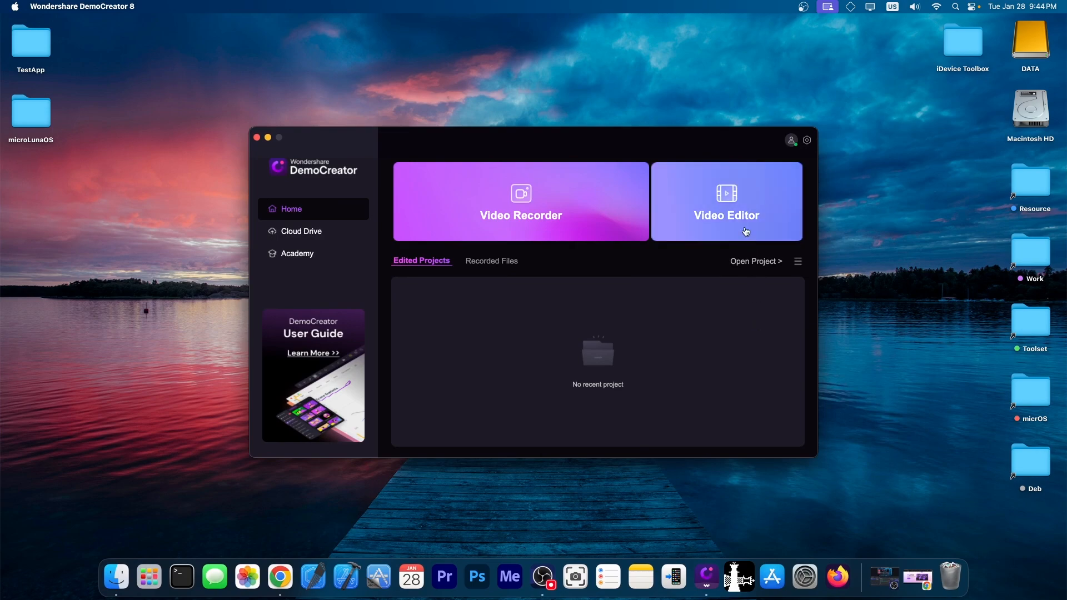
{"action": "mouse_move", "coordinate": [742, 222]}
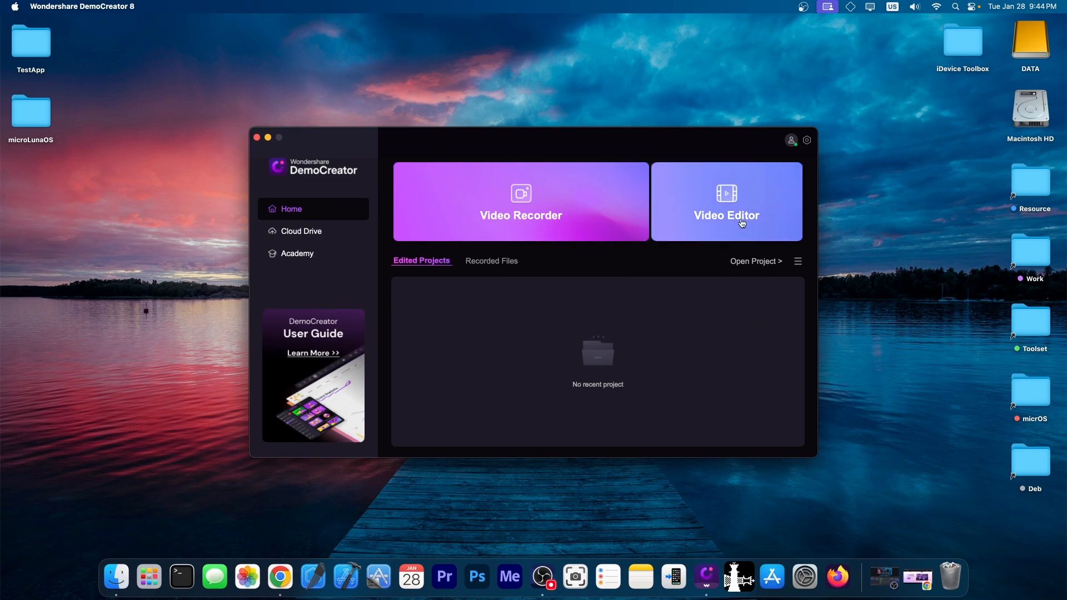
Place the recorded .mp4 clip from the Library onto the timeline and maximize the editor window.
{"action": "left_click", "coordinate": [258, 138]}
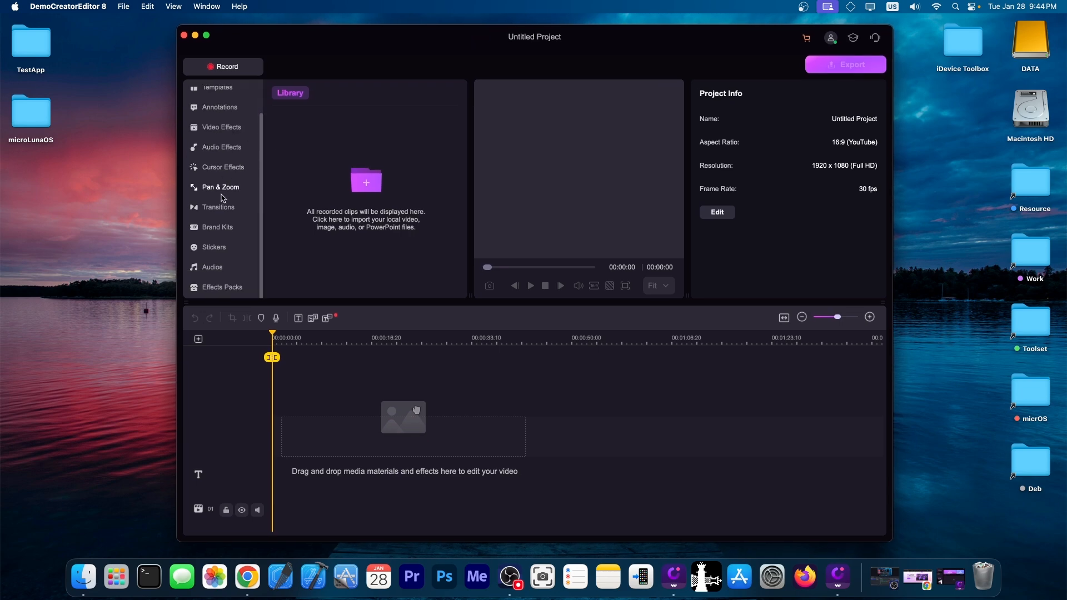
{"action": "mouse_move", "coordinate": [222, 197]}
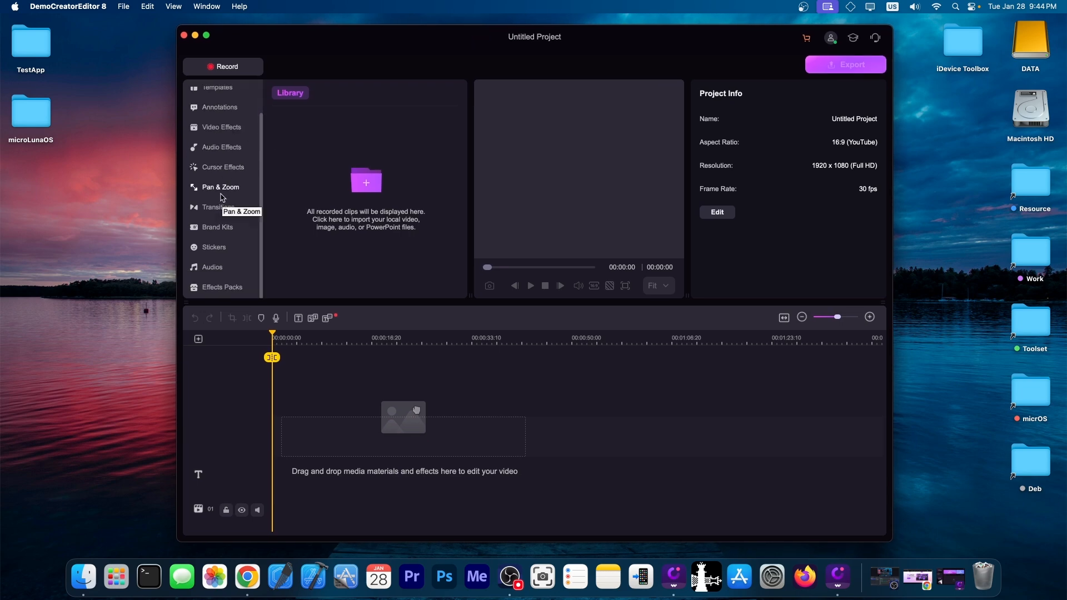
{"action": "mouse_move", "coordinate": [220, 246]}
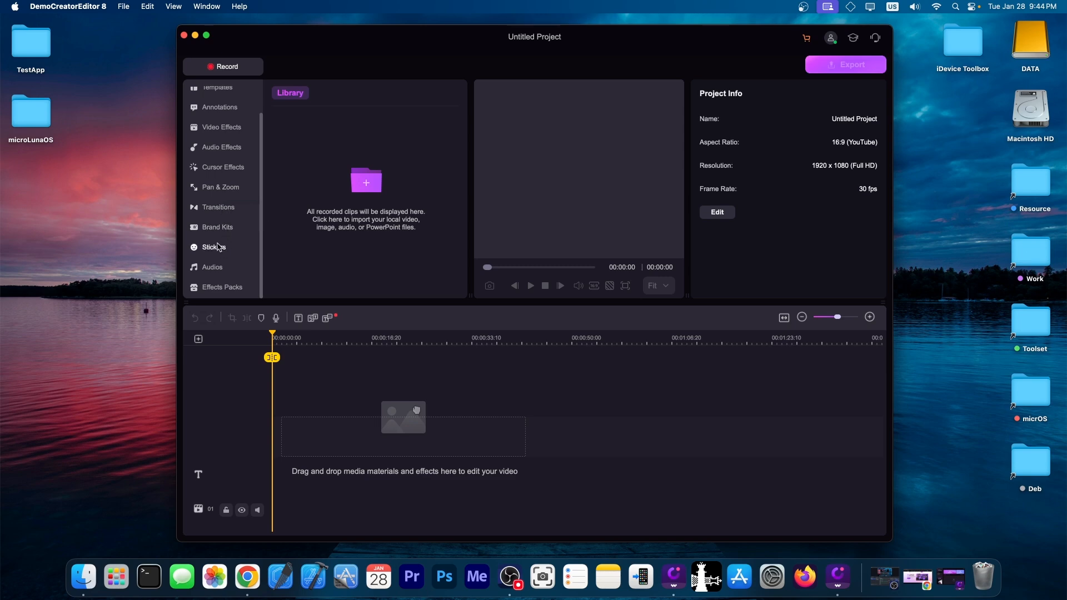
{"action": "mouse_move", "coordinate": [36, 585]}
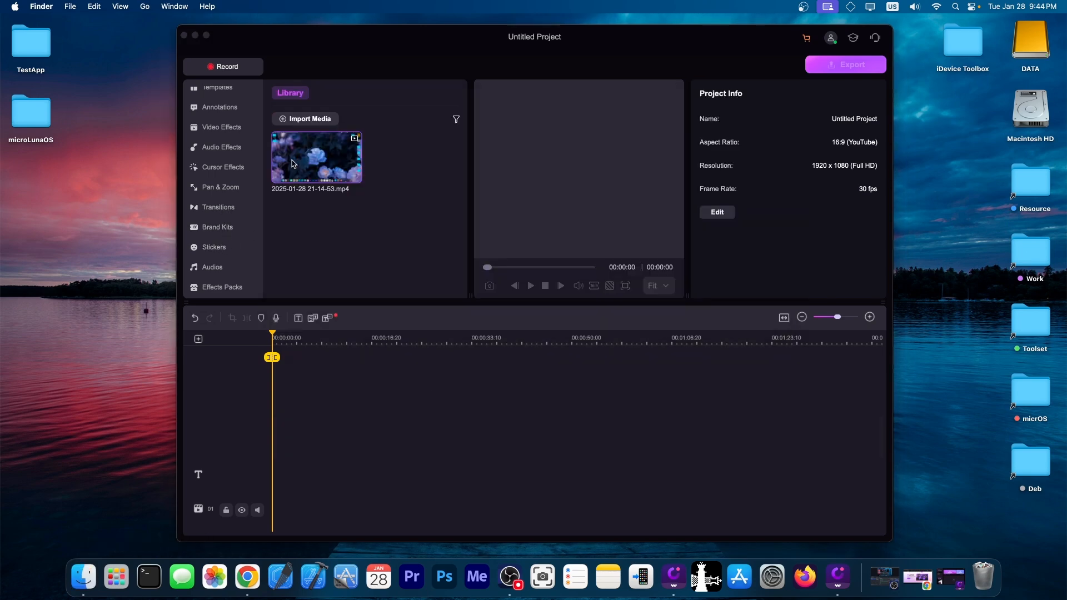
{"action": "left_click_drag", "start_coordinate": [316, 158], "coordinate": [313, 461]}
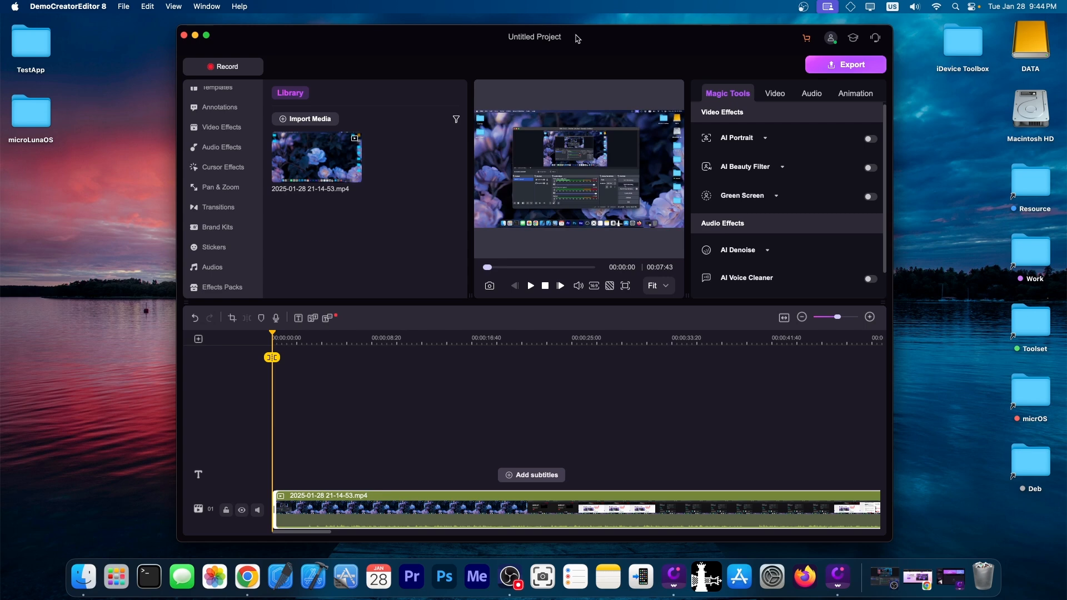
{"action": "left_click", "coordinate": [211, 35]}
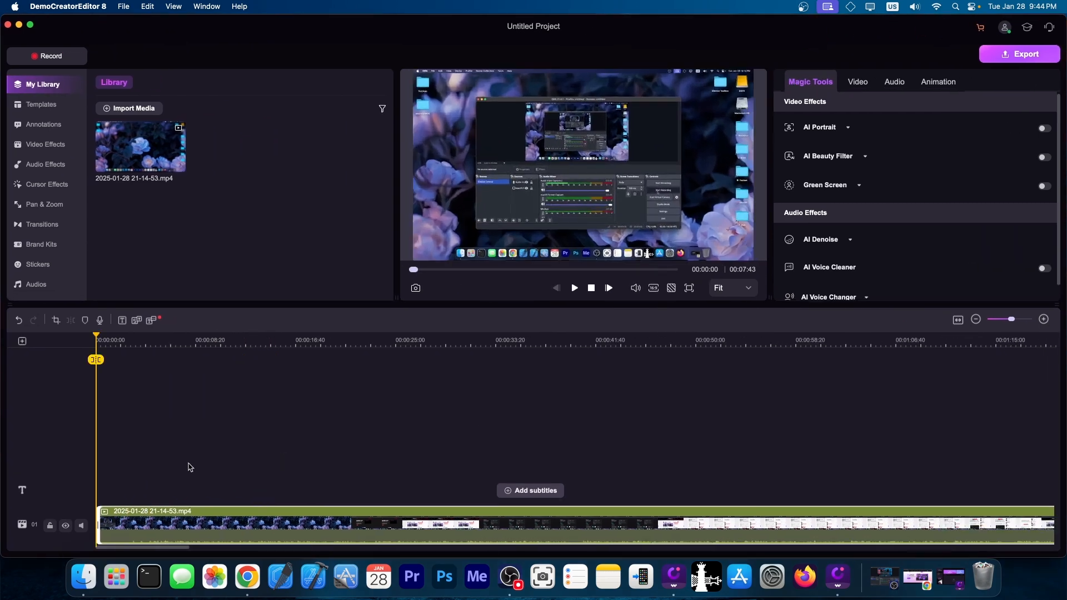
{"action": "mouse_move", "coordinate": [1037, 425]}
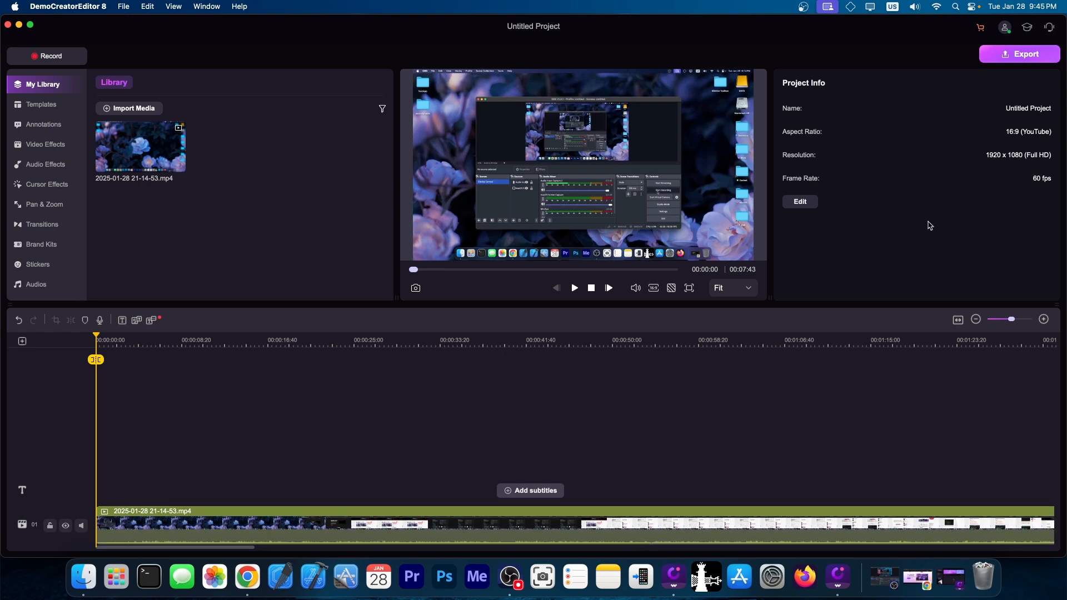
Browse the Video Effects and Annotations collections in the left sidebar.
{"action": "left_click", "coordinate": [39, 144]}
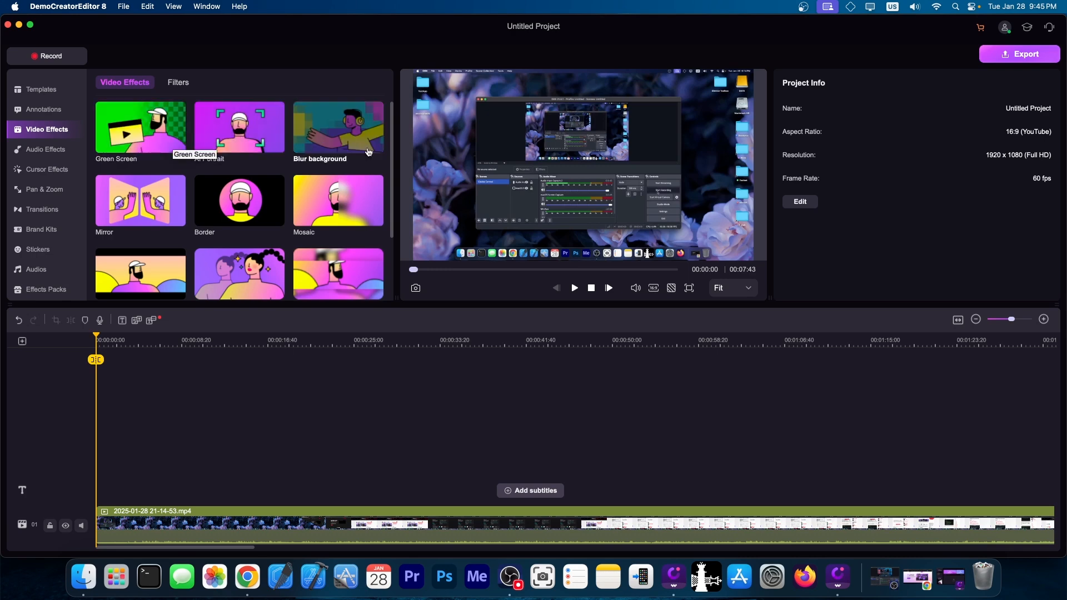
{"action": "mouse_move", "coordinate": [229, 217]}
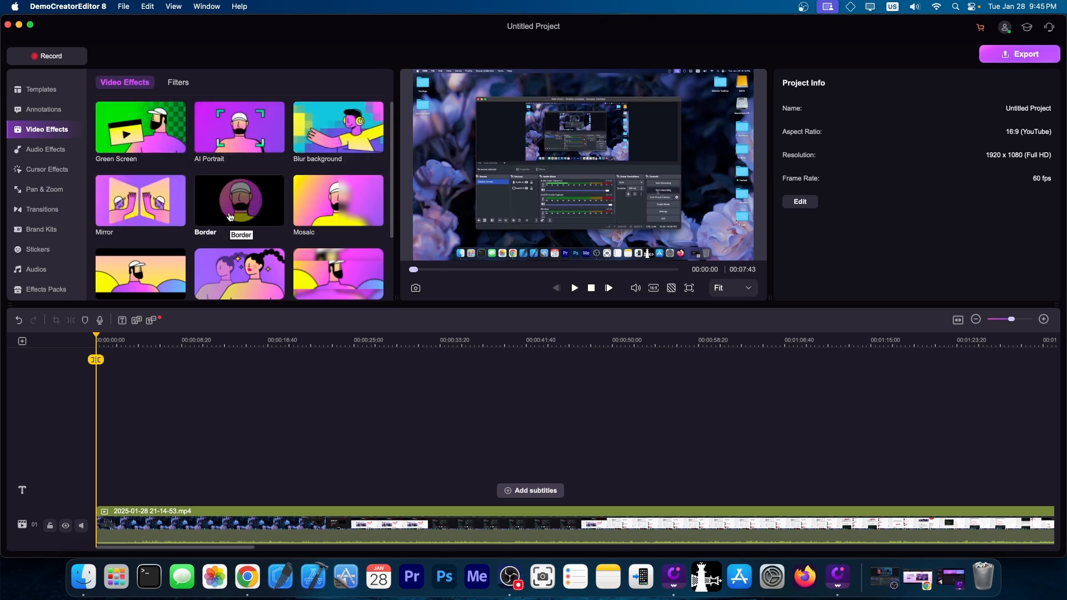
{"action": "scroll", "scroll_direction": "down", "scroll_amount": 3}
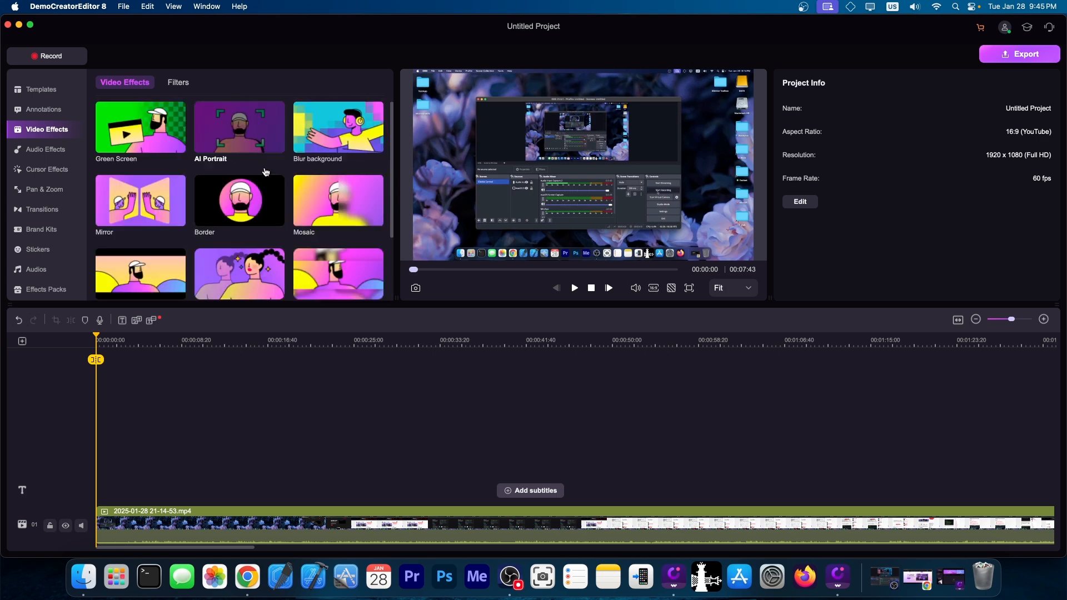
{"action": "left_click", "coordinate": [45, 109]}
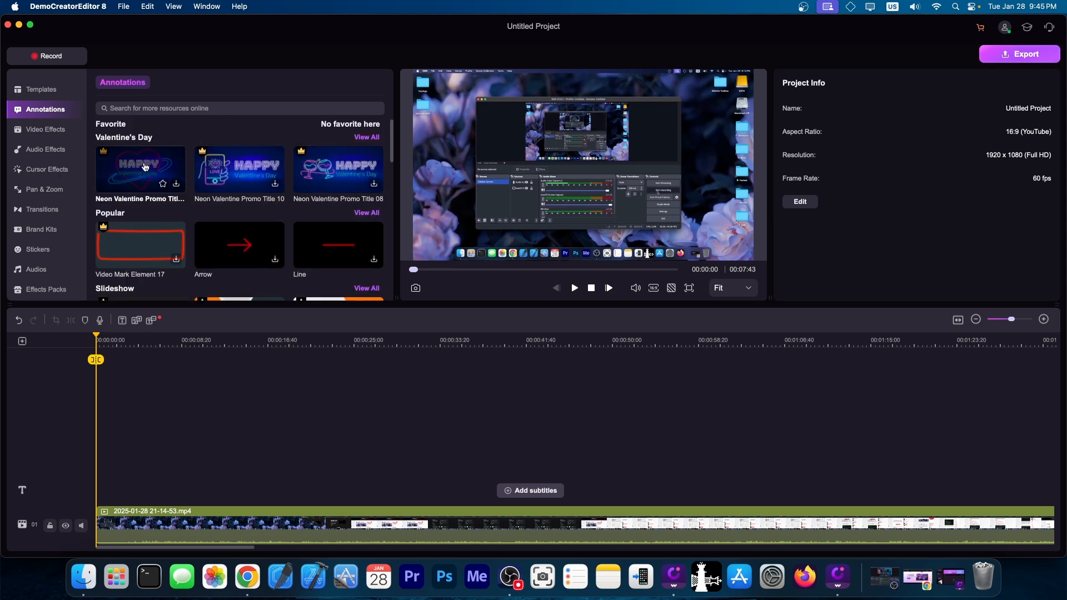
{"action": "scroll", "scroll_direction": "down", "scroll_amount": 3}
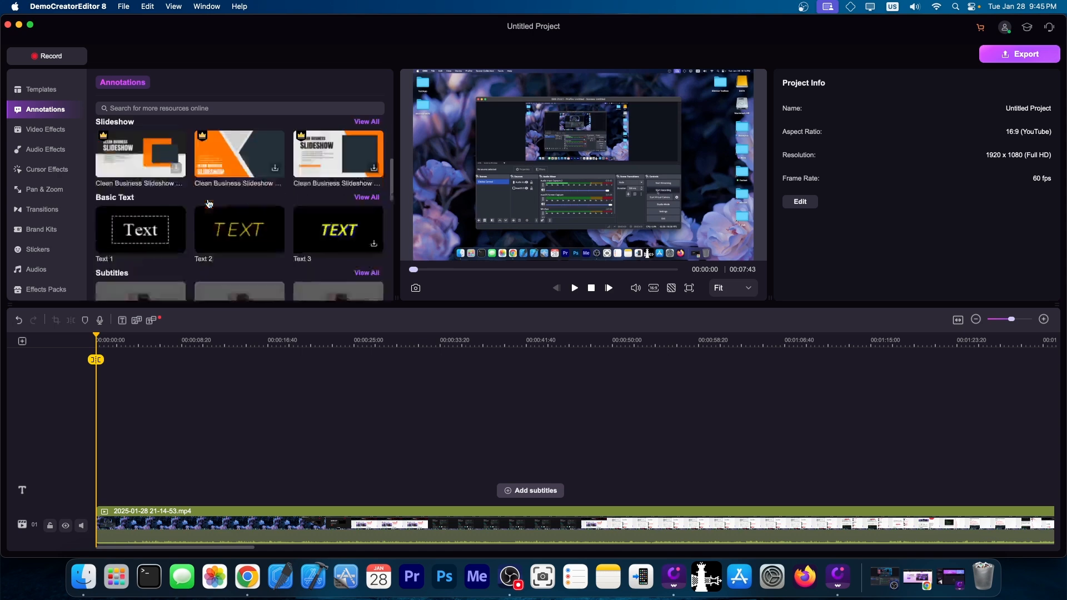
{"action": "scroll", "scroll_direction": "down", "scroll_amount": 3}
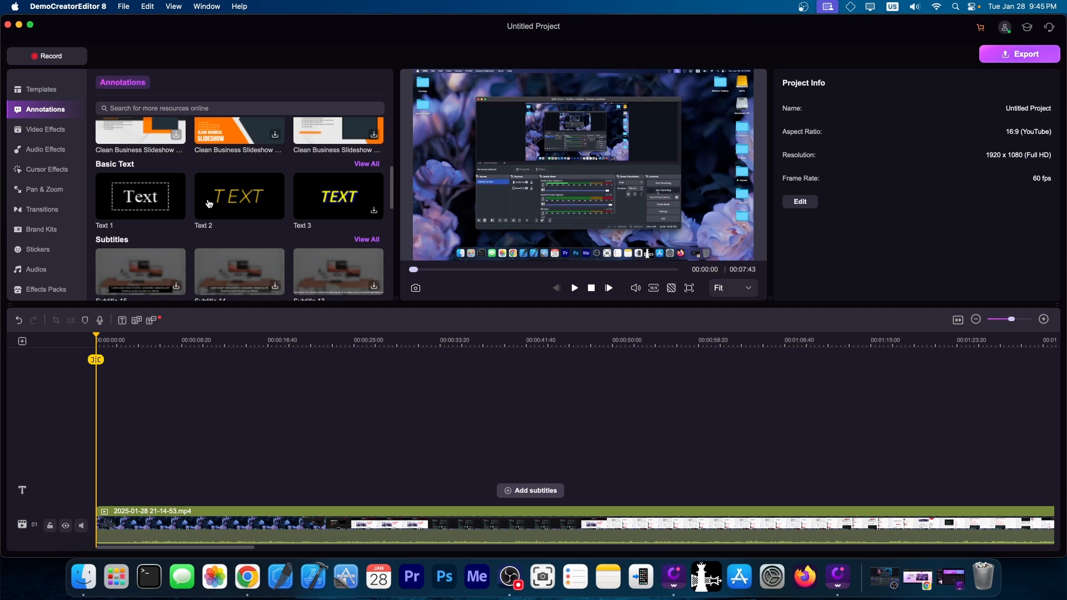
{"action": "scroll", "scroll_direction": "down", "scroll_amount": 3}
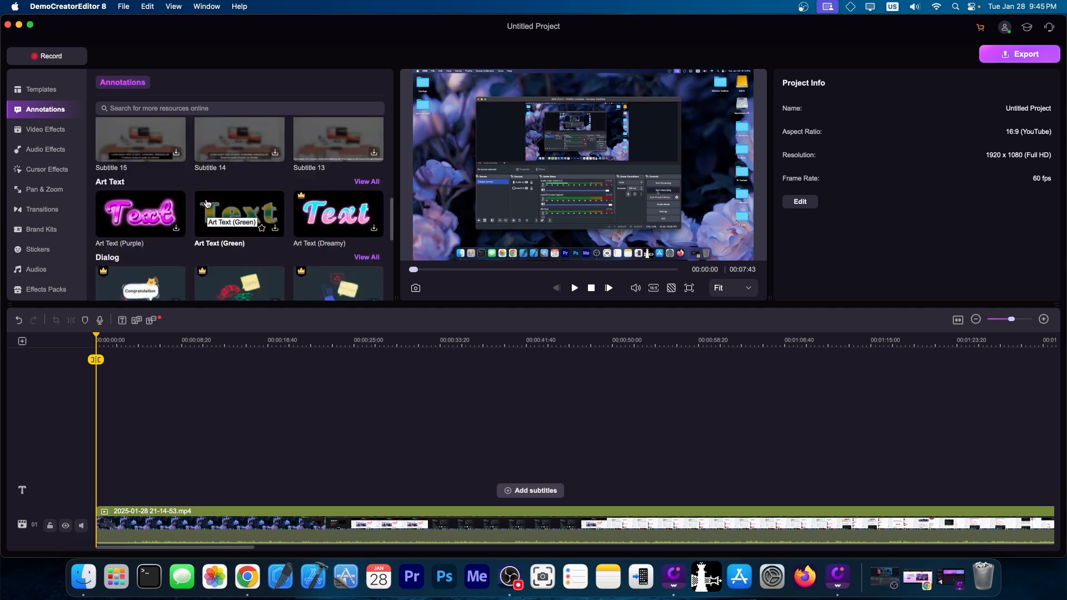
Browse the Stickers collection, then switch to Brand Kits.
{"action": "left_click", "coordinate": [39, 264]}
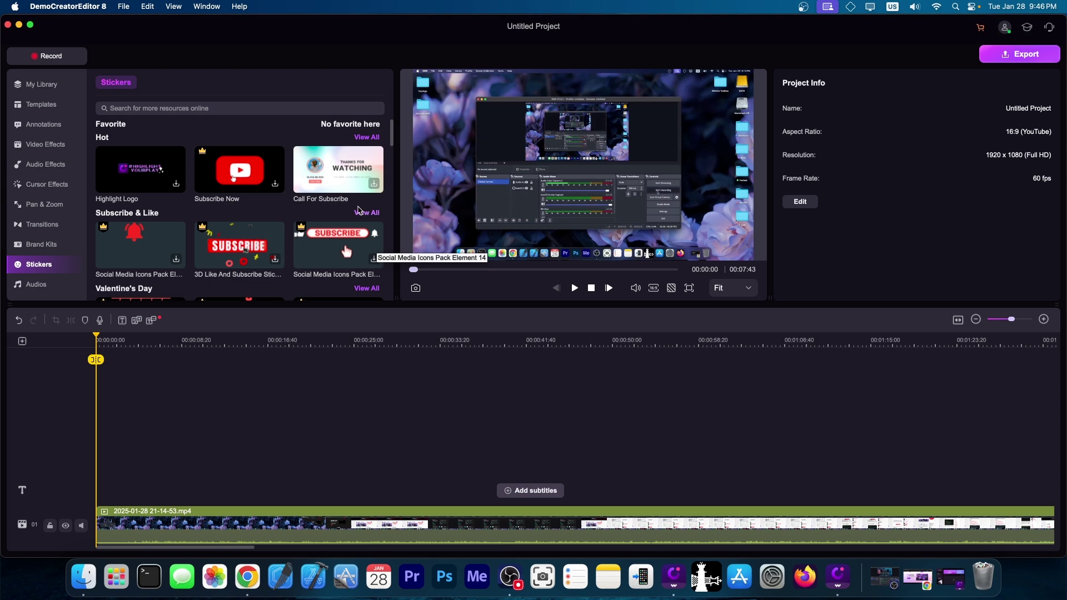
{"action": "scroll", "scroll_direction": "down", "scroll_amount": 3}
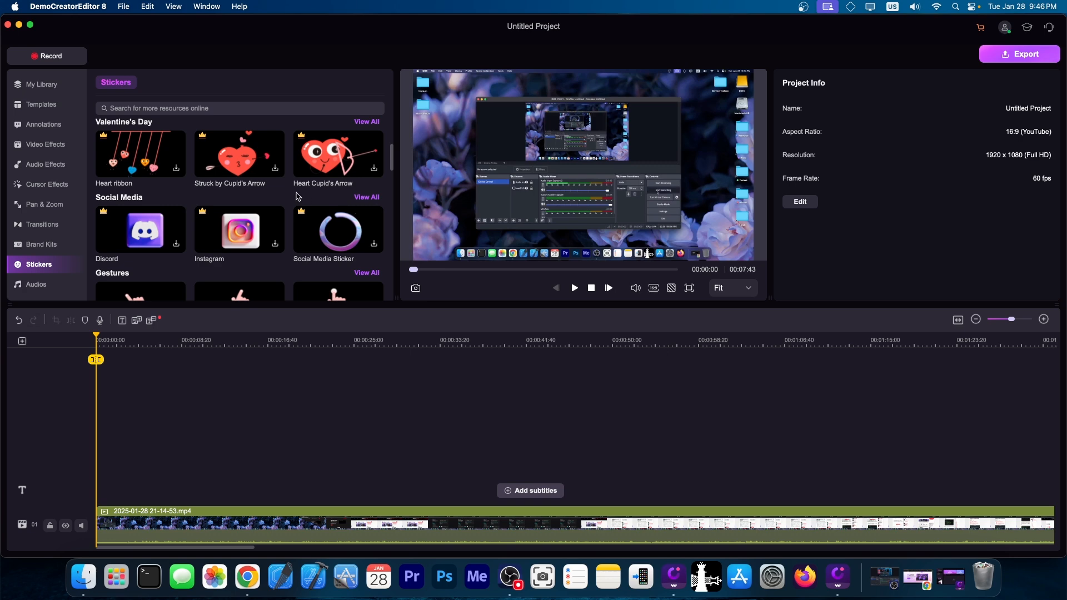
{"action": "left_click", "coordinate": [42, 244]}
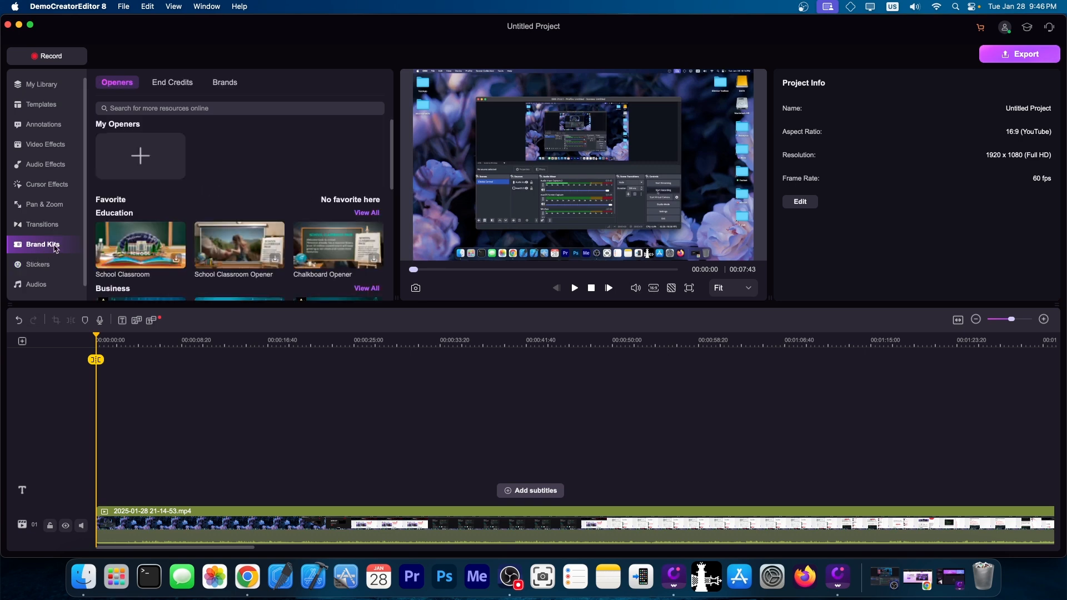
Scroll the Openers templates, then switch to End Credits and browse its categories.
{"action": "scroll", "scroll_direction": "down", "scroll_amount": 3}
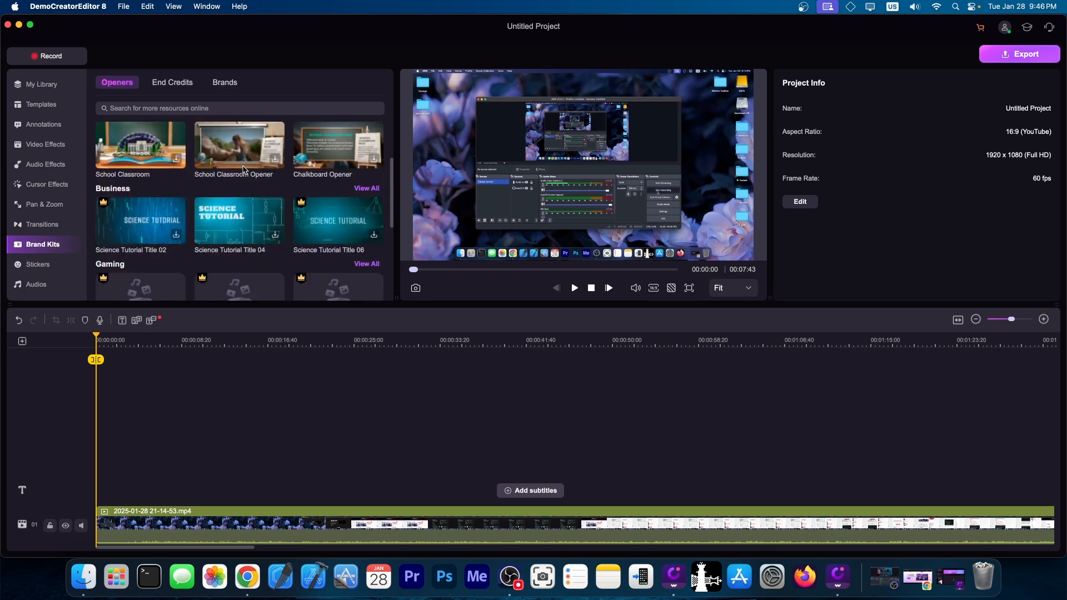
{"action": "scroll", "scroll_direction": "down", "scroll_amount": 3}
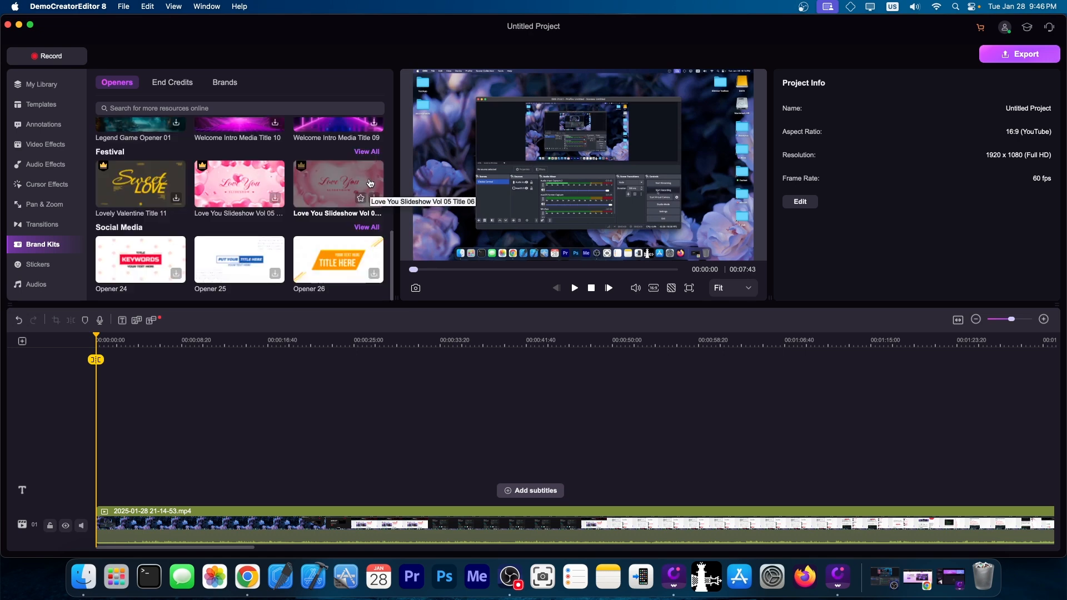
{"action": "left_click", "coordinate": [171, 82]}
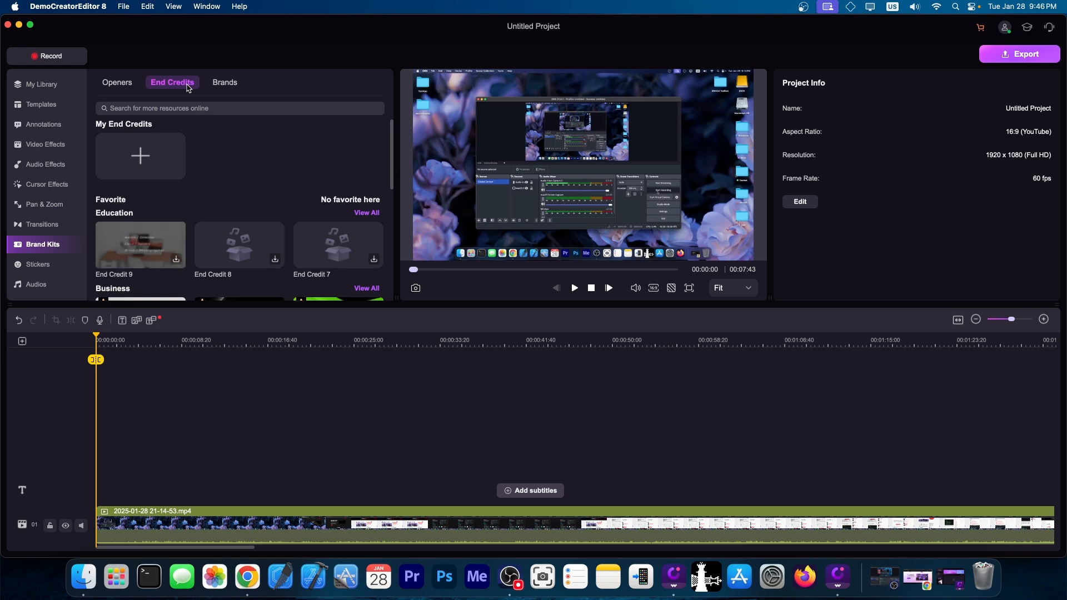
{"action": "scroll", "scroll_direction": "down", "scroll_amount": 3}
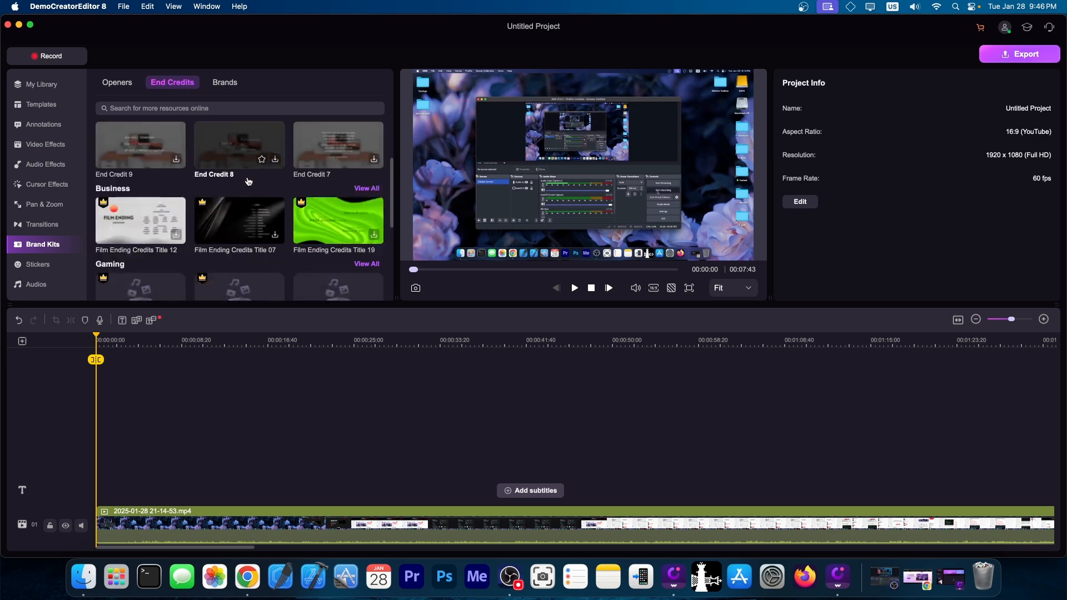
{"action": "scroll", "scroll_direction": "down", "scroll_amount": 3}
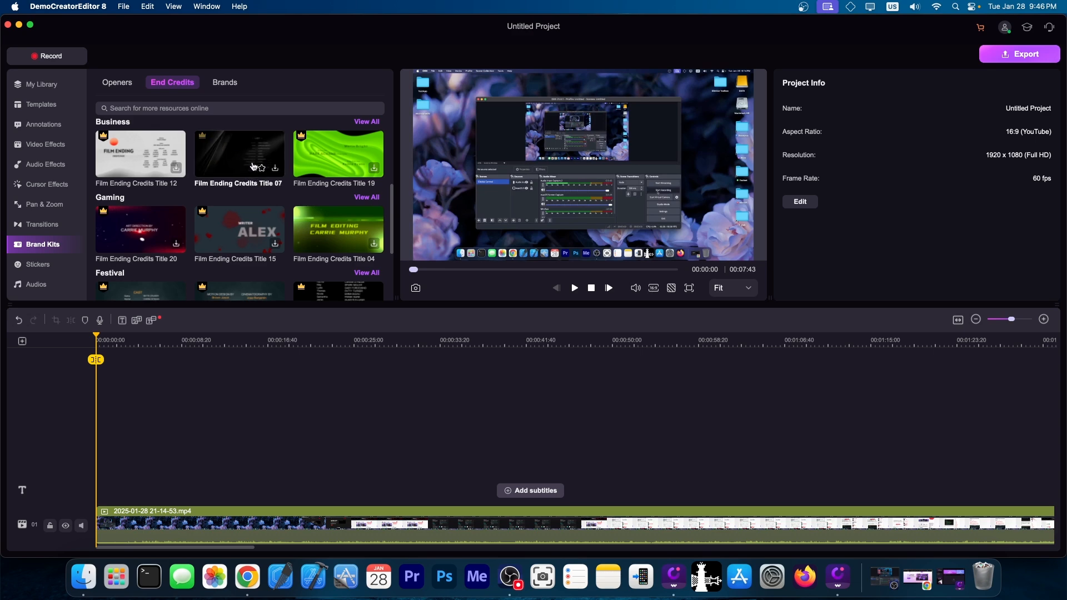
{"action": "mouse_move", "coordinate": [253, 166]}
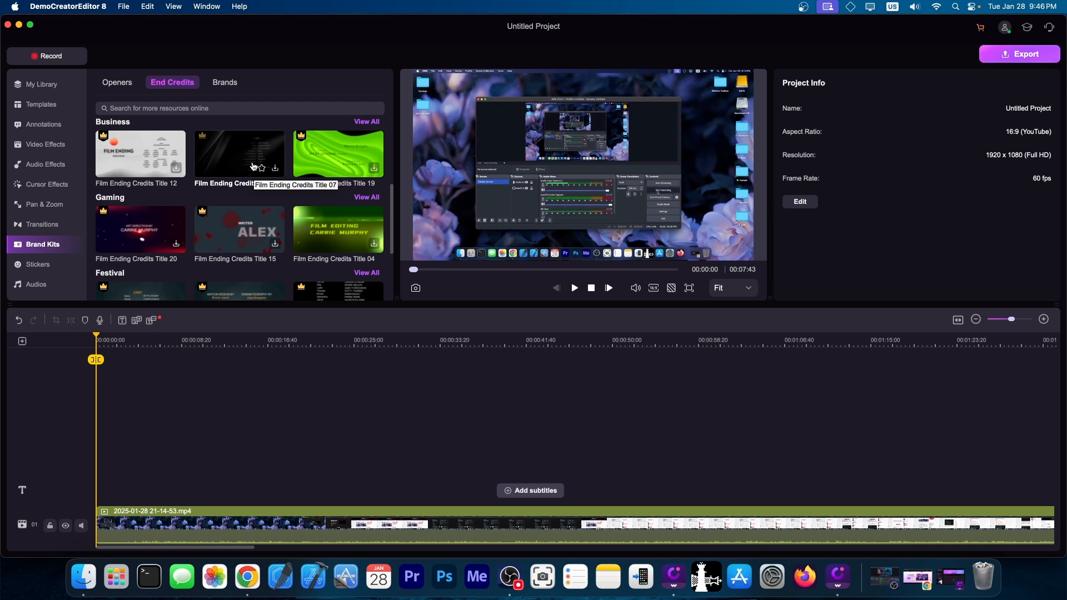
{"action": "scroll", "scroll_direction": "down", "scroll_amount": 3}
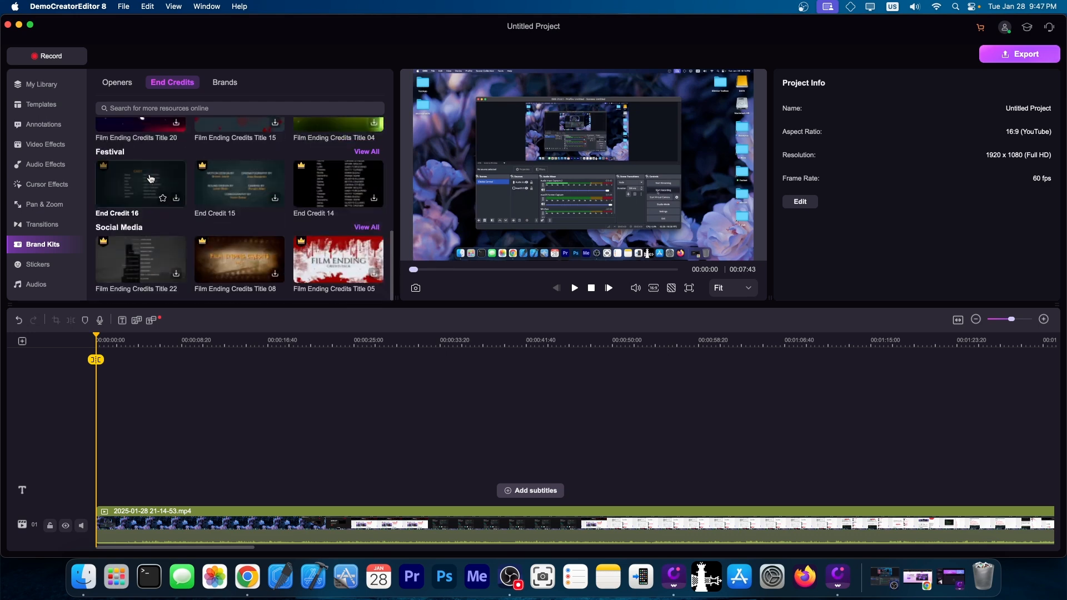
{"action": "left_click", "coordinate": [43, 224]}
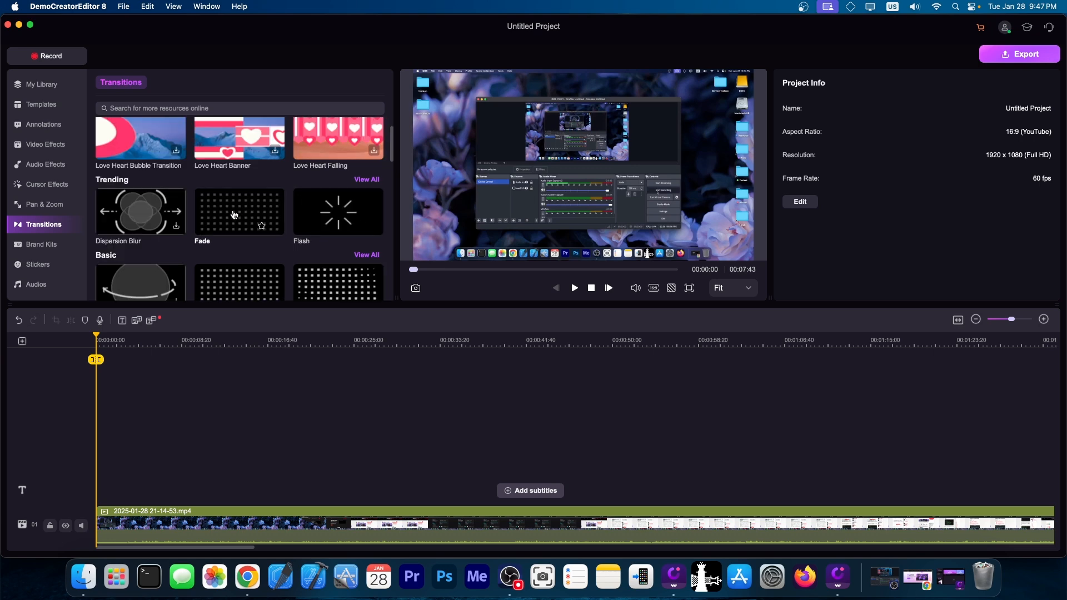
{"action": "mouse_move", "coordinate": [235, 216]}
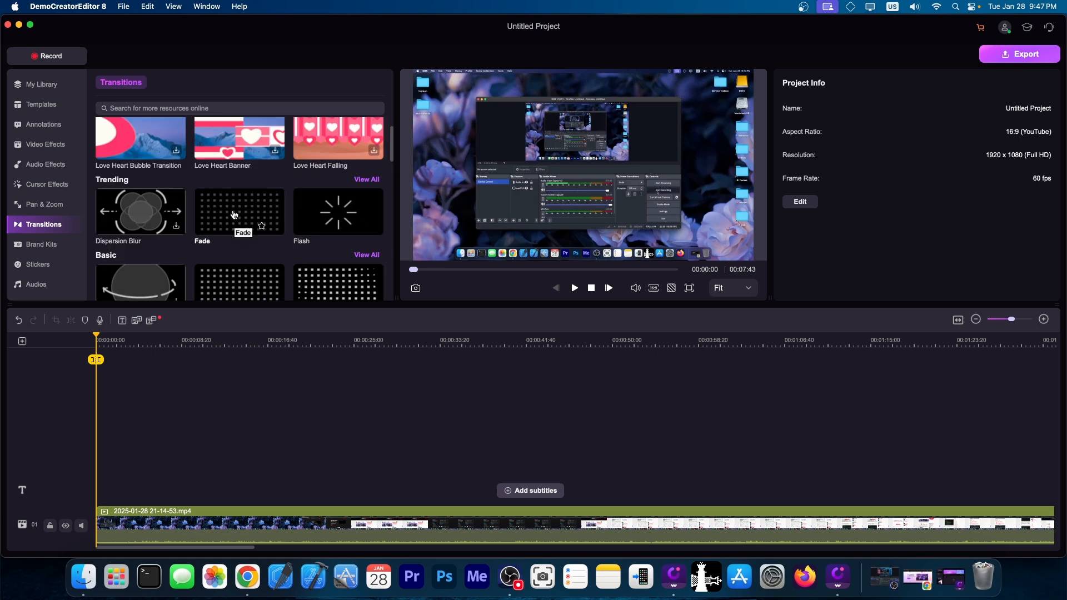
{"action": "scroll", "scroll_direction": "down", "scroll_amount": 3}
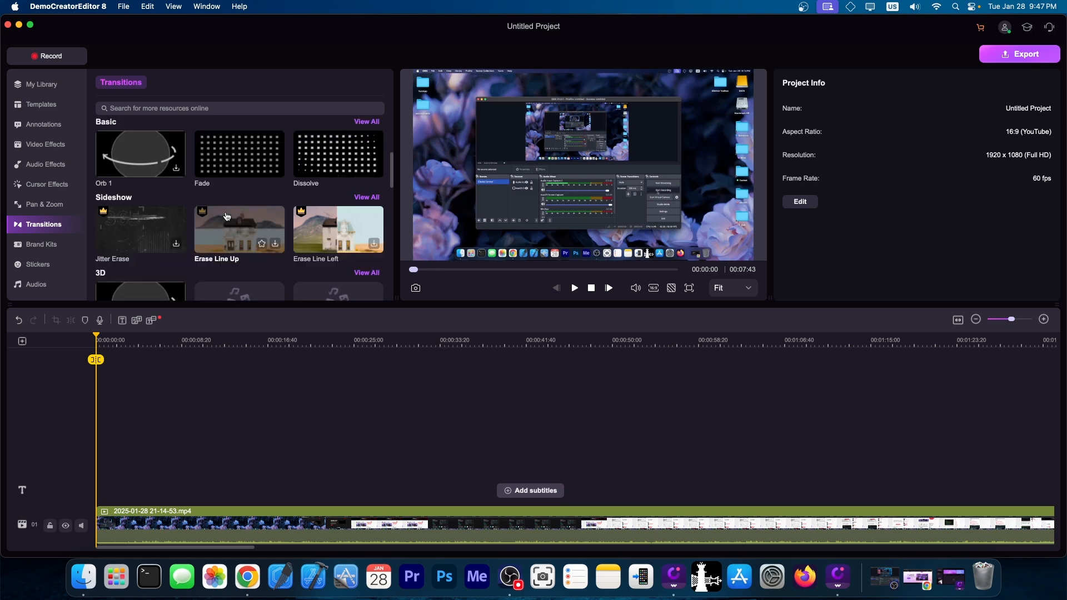
{"action": "left_click", "coordinate": [43, 164]}
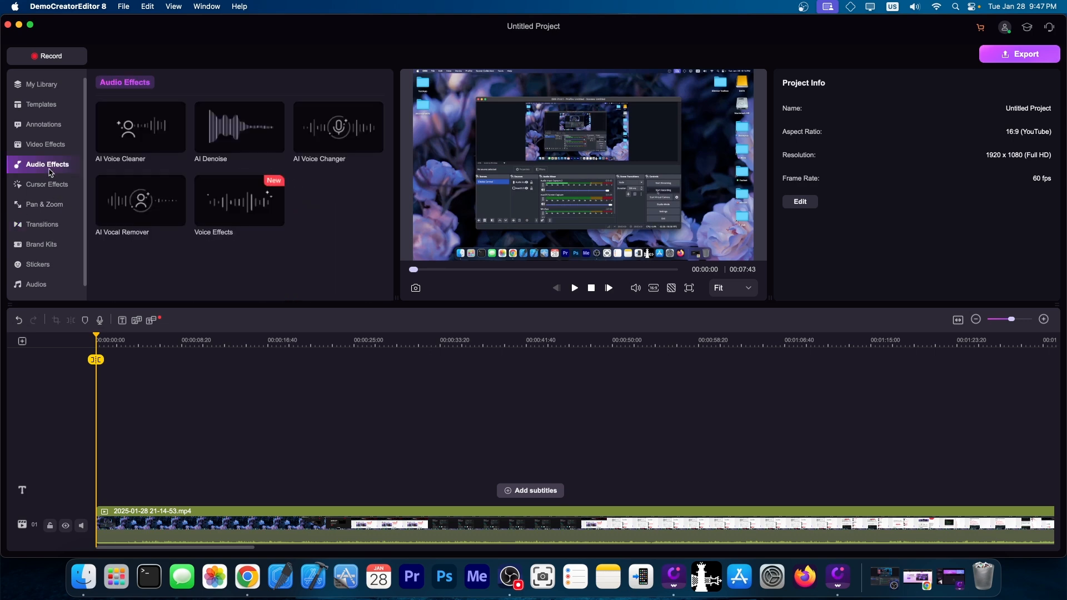
{"action": "mouse_move", "coordinate": [164, 252]}
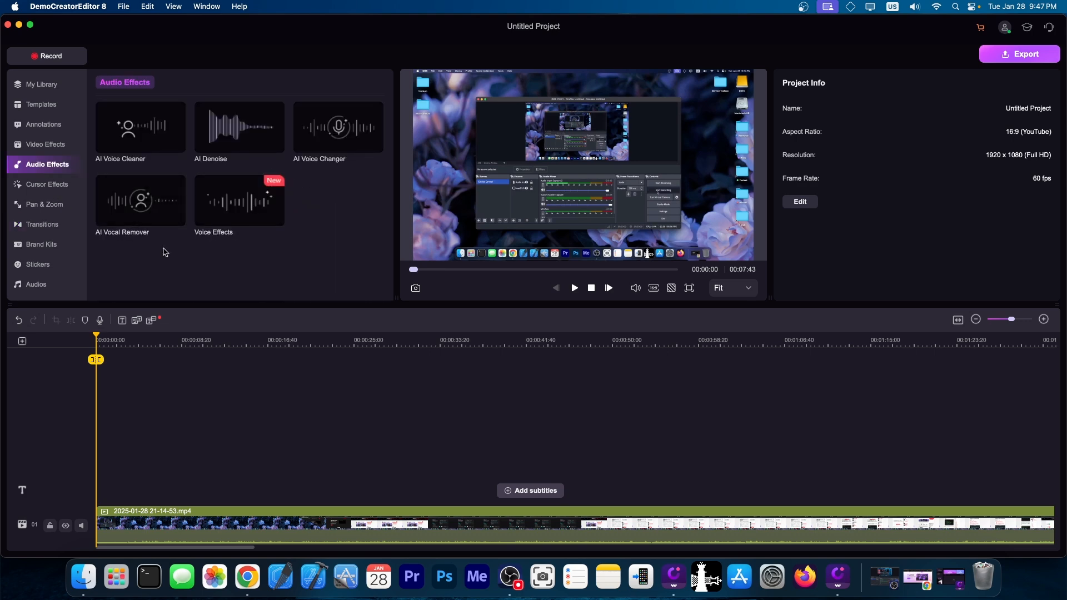
{"action": "mouse_move", "coordinate": [132, 164]}
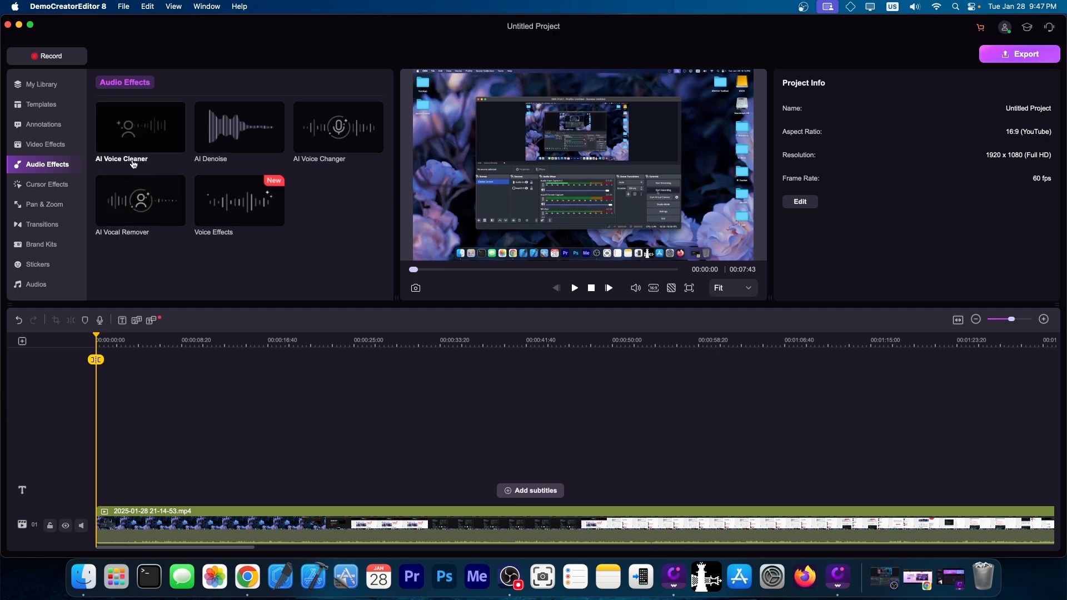
{"action": "mouse_move", "coordinate": [233, 178]}
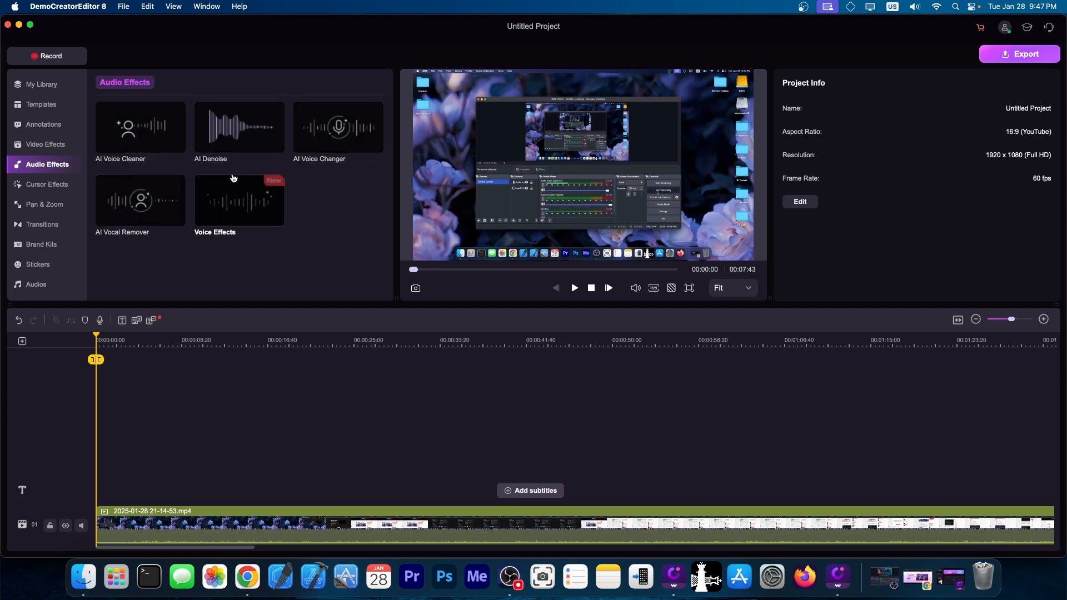
{"action": "mouse_move", "coordinate": [230, 173]}
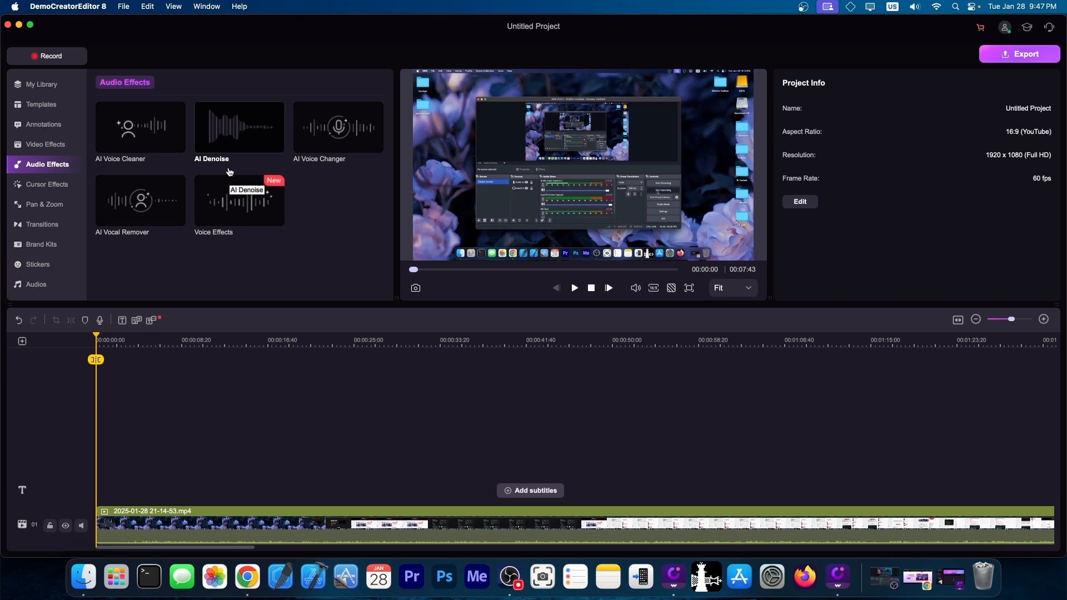
{"action": "mouse_move", "coordinate": [127, 252]}
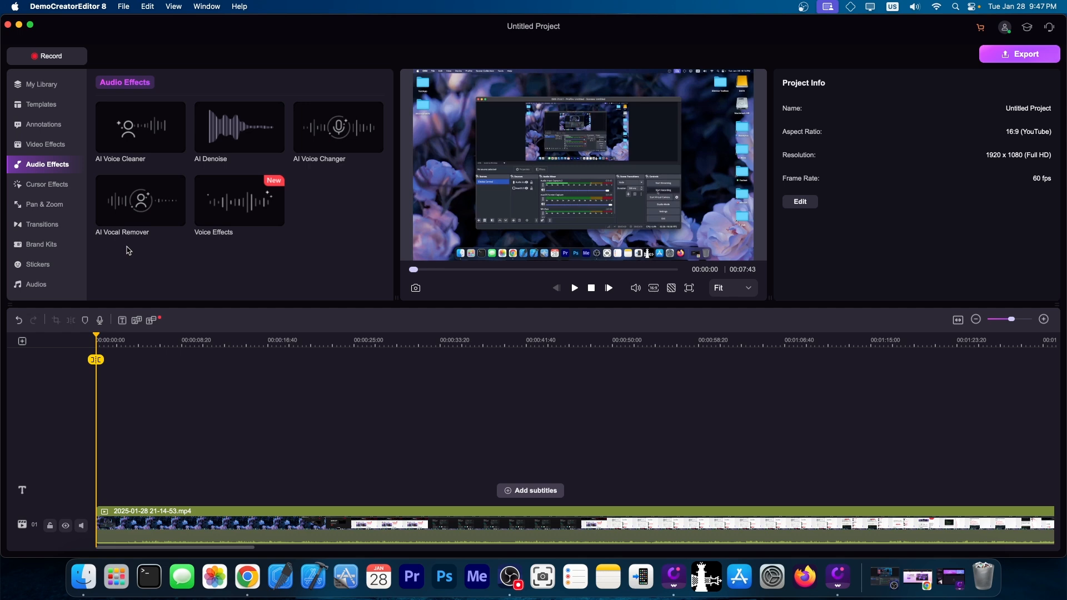
Browse the Templates library, then scrub the playhead to about 1:00 and back to 0:33.
{"action": "left_click", "coordinate": [40, 104]}
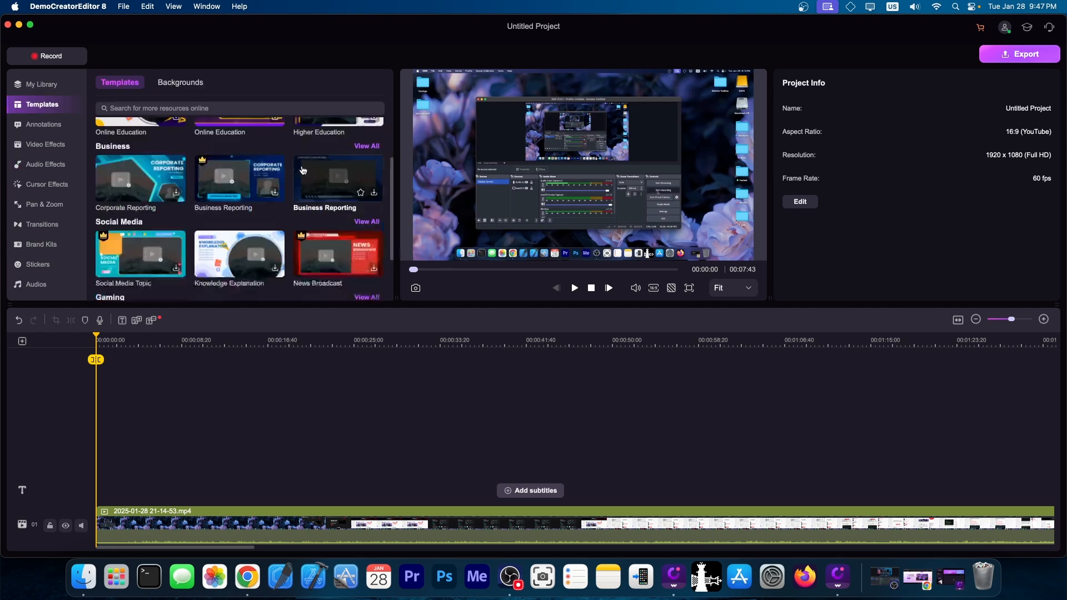
{"action": "scroll", "scroll_direction": "down", "scroll_amount": 3}
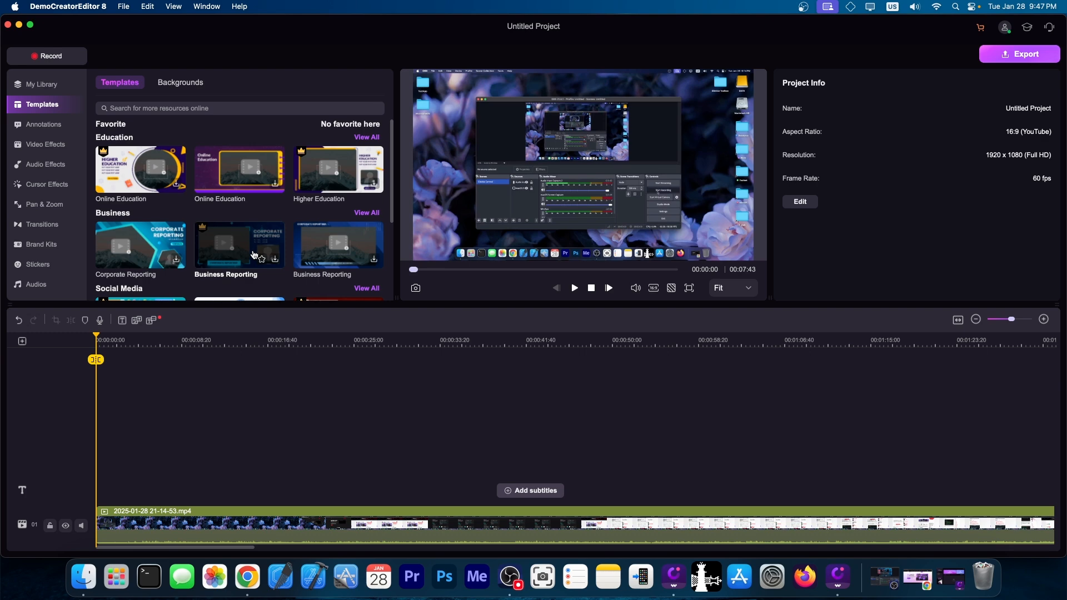
{"action": "mouse_move", "coordinate": [278, 220]}
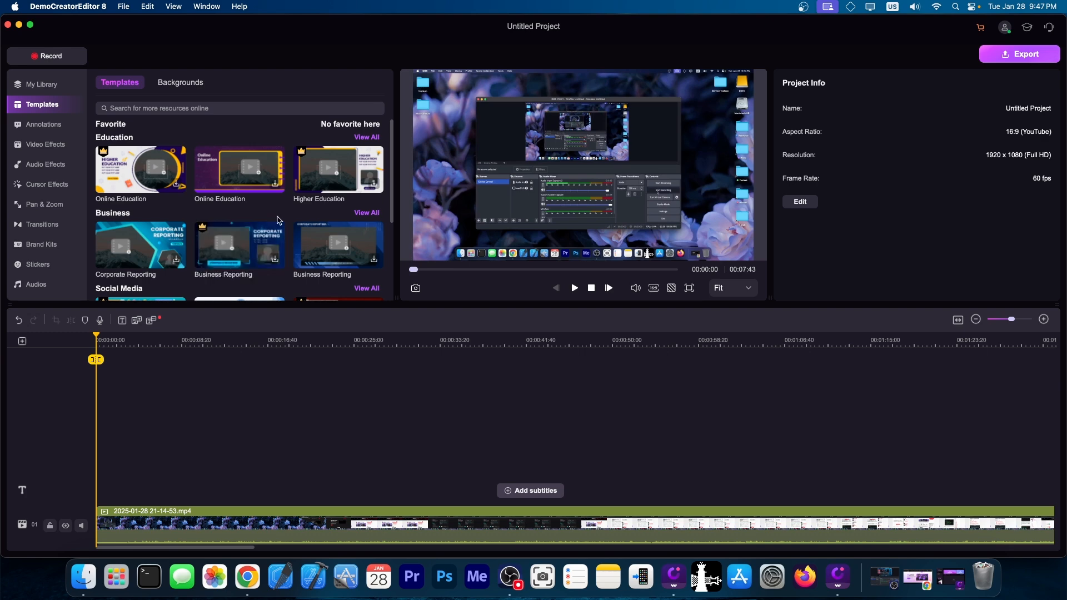
{"action": "mouse_move", "coordinate": [302, 212]}
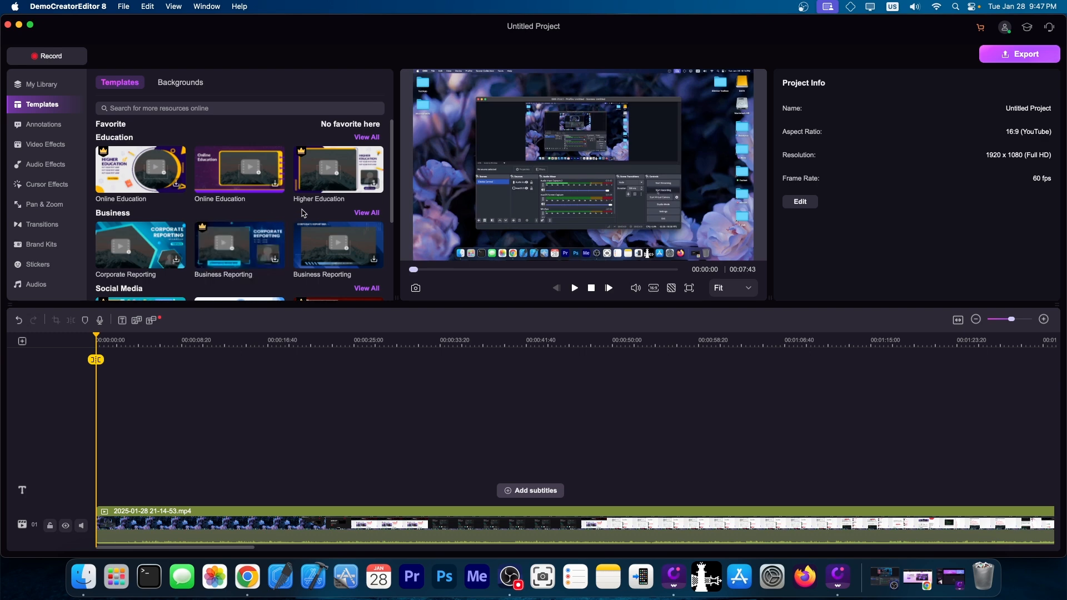
{"action": "mouse_move", "coordinate": [39, 55]}
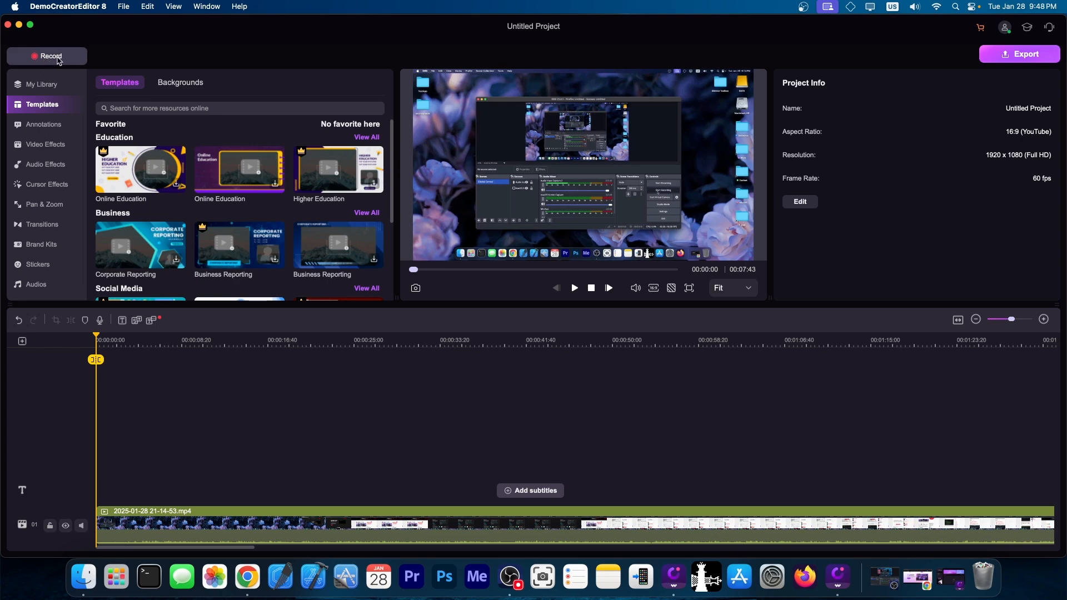
{"action": "mouse_move", "coordinate": [278, 338]}
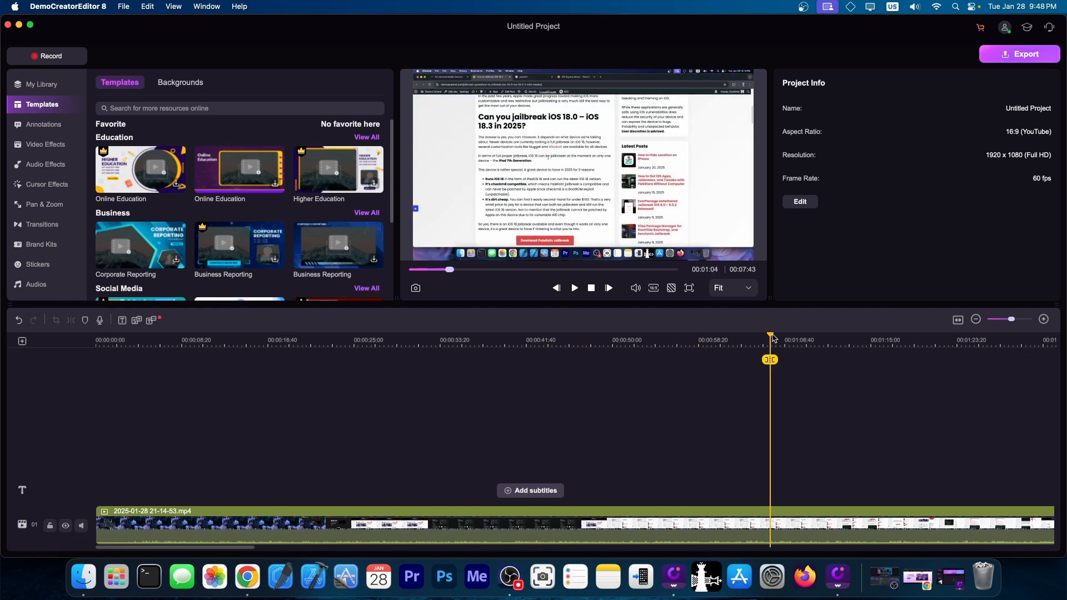
{"action": "left_click", "coordinate": [445, 340]}
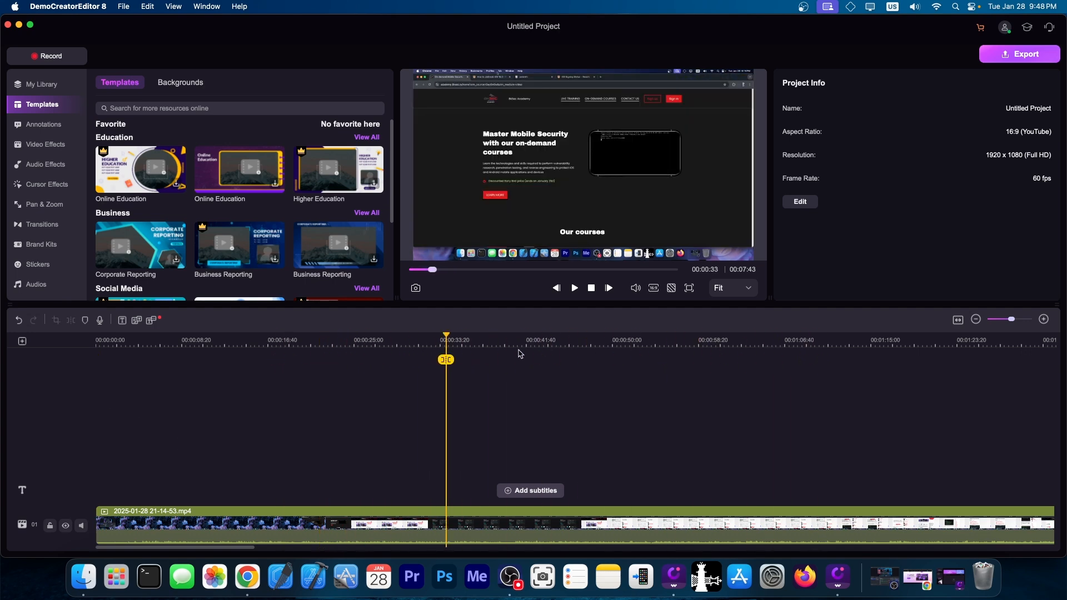
{"action": "left_click_drag", "start_coordinate": [446, 359], "coordinate": [340, 359]}
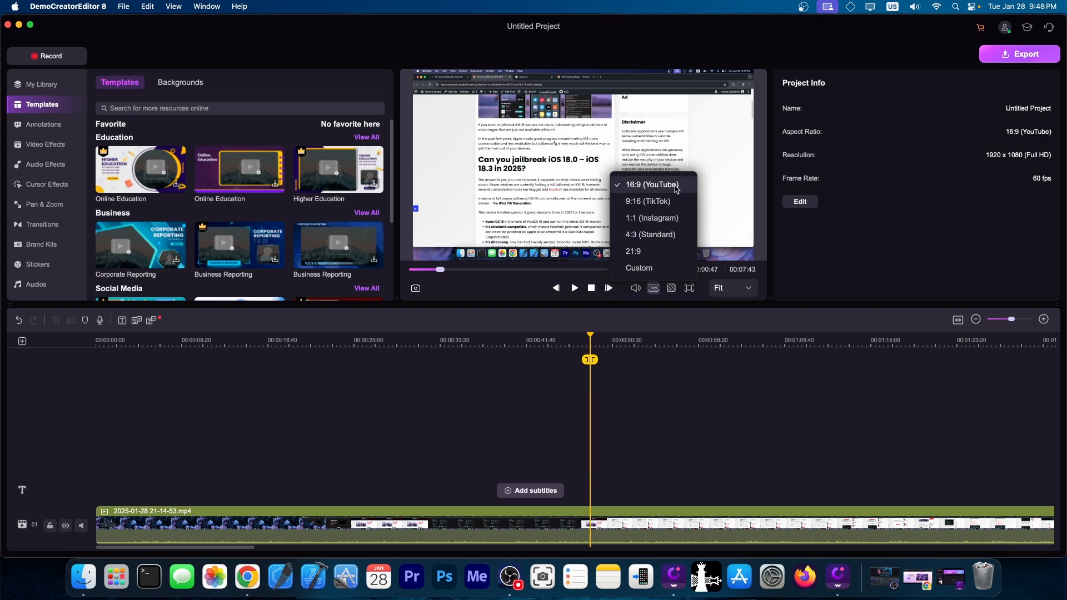
{"action": "mouse_move", "coordinate": [676, 204]}
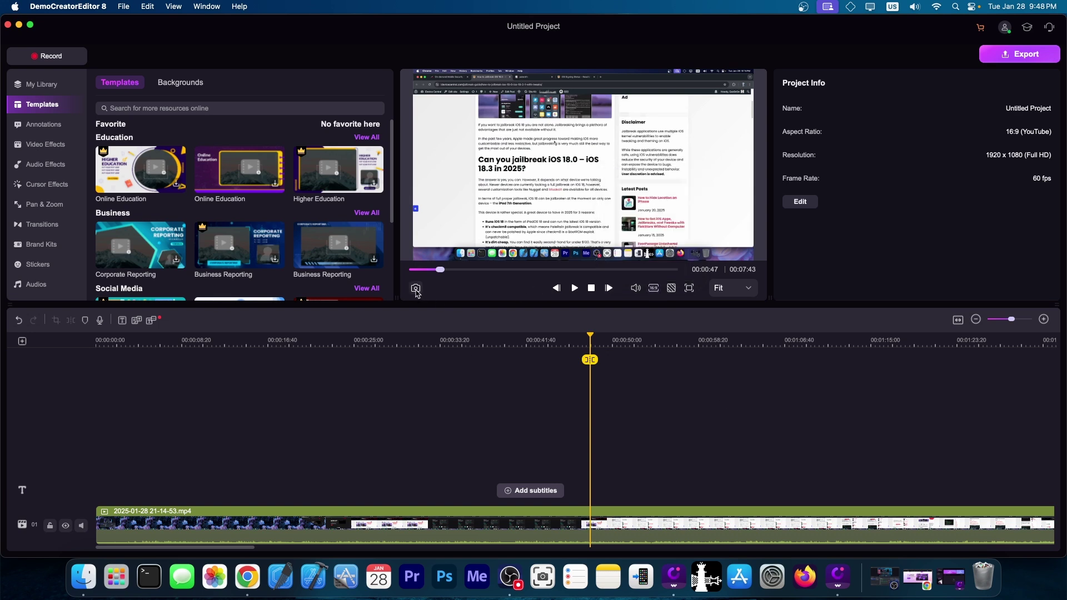
{"action": "mouse_move", "coordinate": [415, 289]}
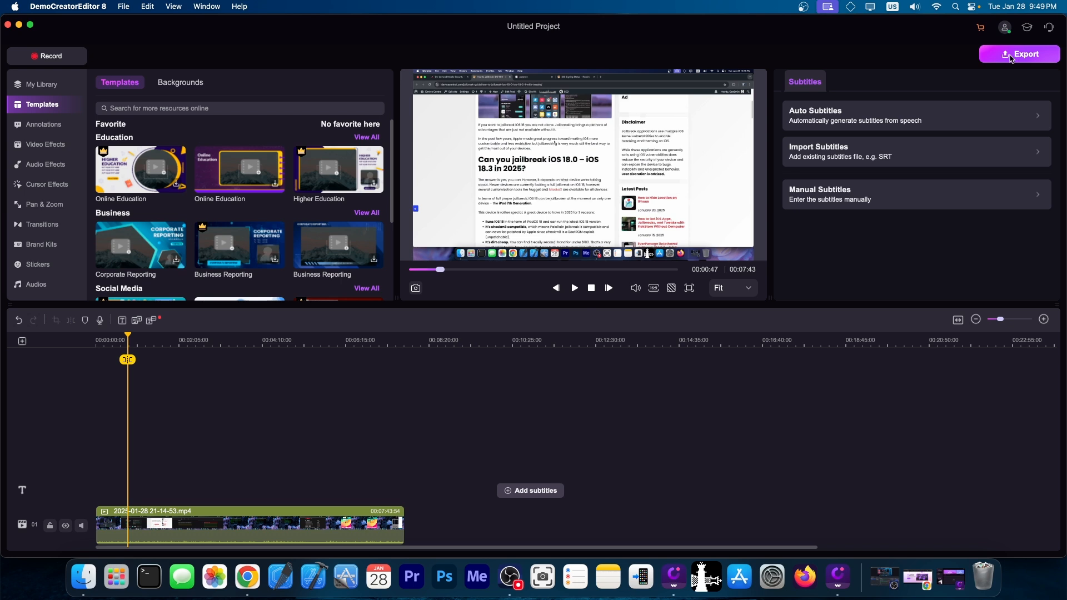
In the Export dialog review the file format list, keeping MP4.
{"action": "left_click", "coordinate": [1020, 54]}
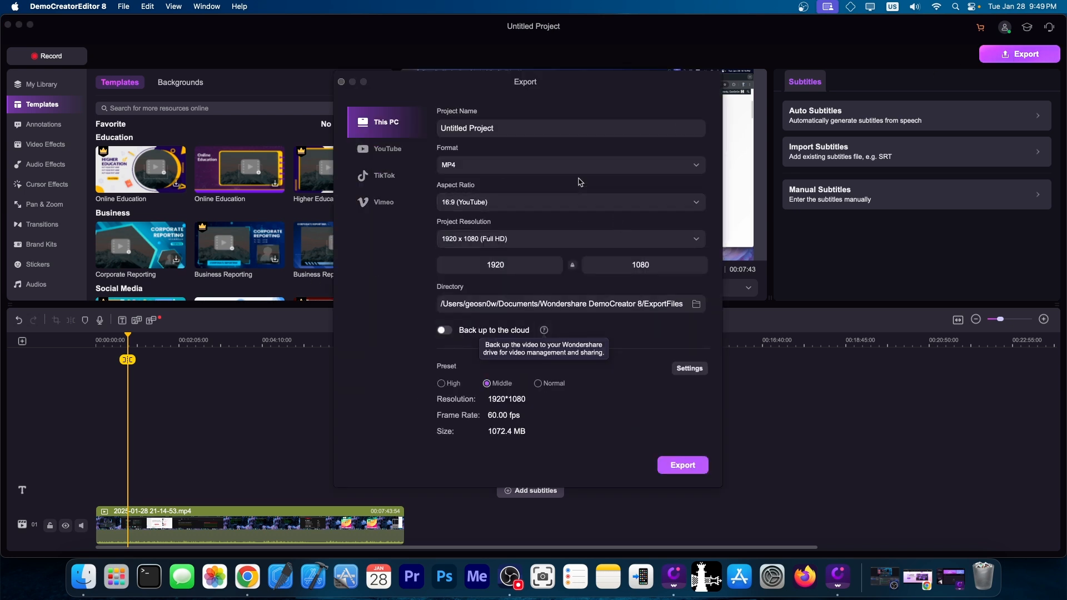
{"action": "left_click", "coordinate": [570, 165]}
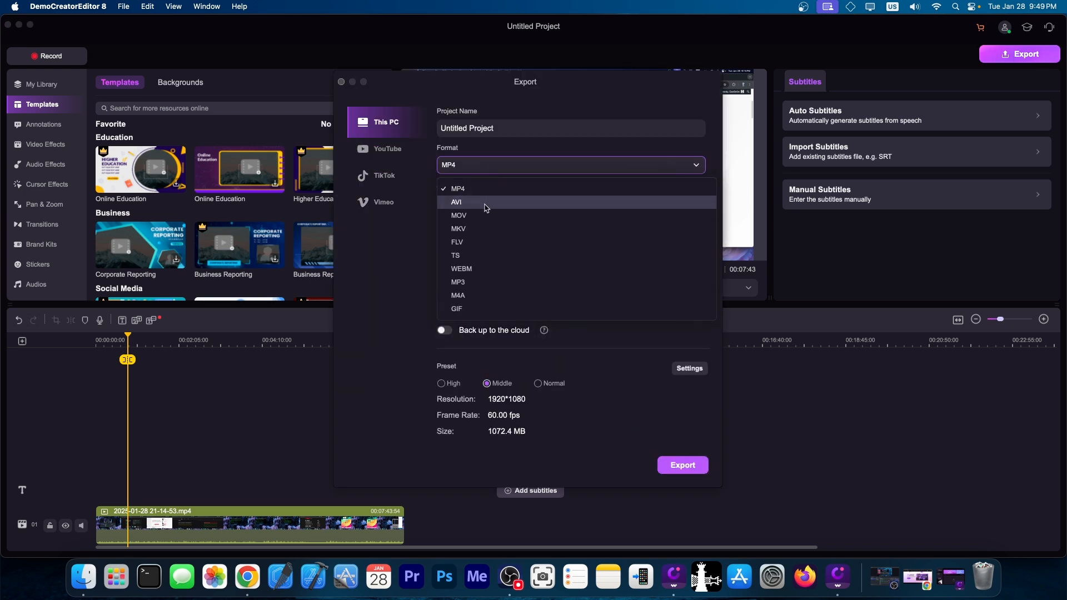
{"action": "mouse_move", "coordinate": [485, 229]}
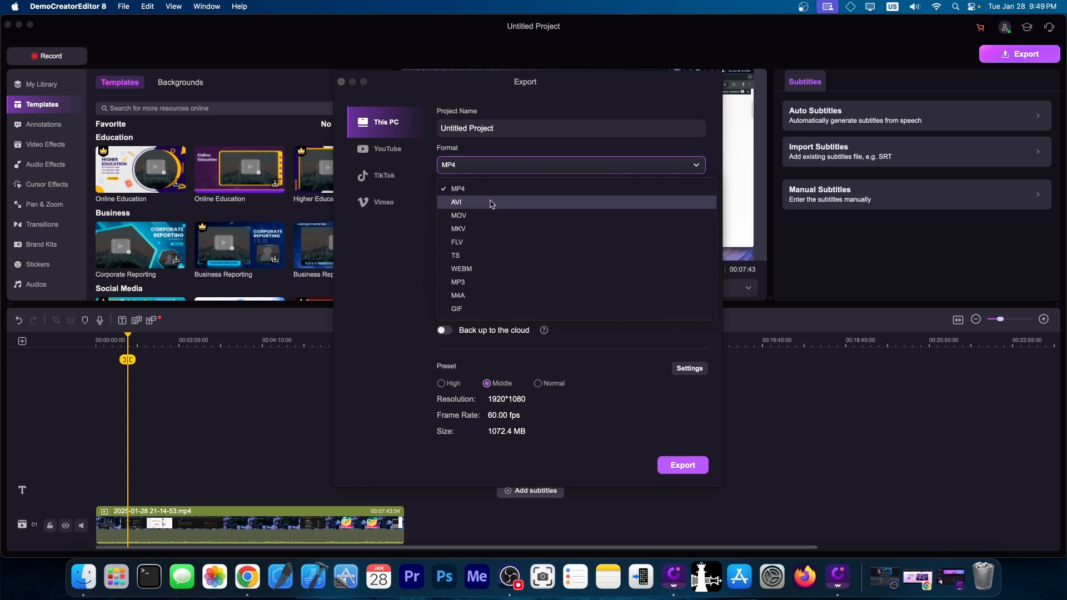
{"action": "left_click", "coordinate": [458, 187]}
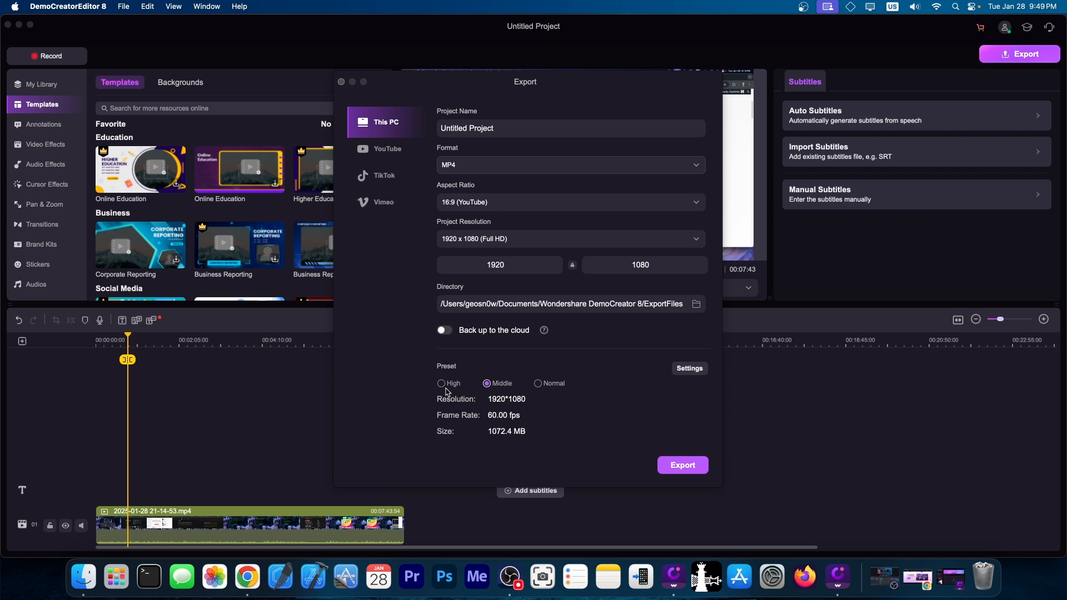
Set the export quality preset to High and review the direct YouTube sharing options.
{"action": "left_click", "coordinate": [440, 383]}
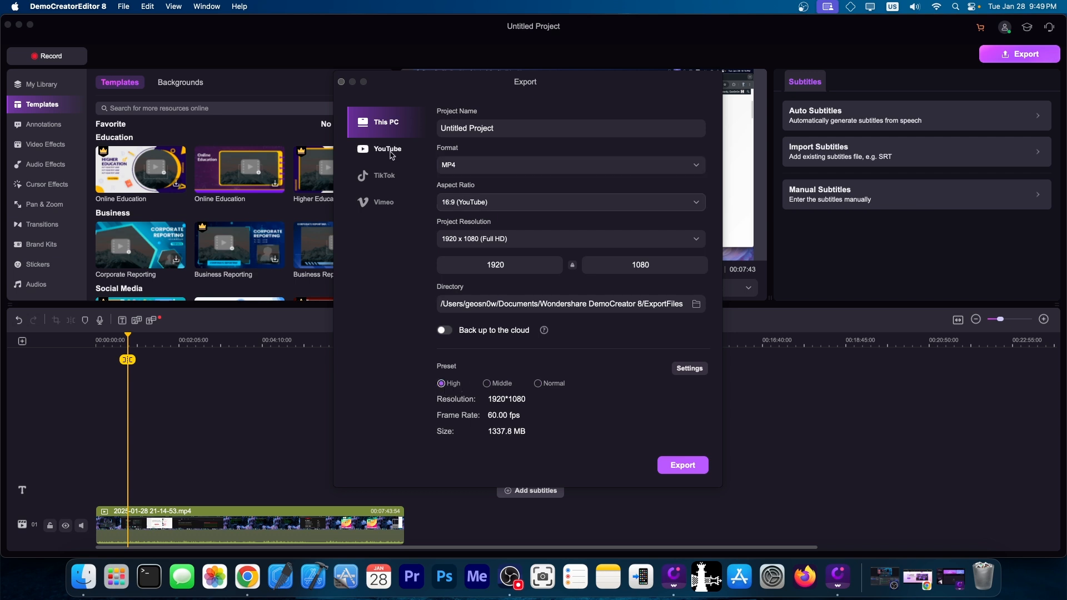
{"action": "left_click", "coordinate": [388, 149]}
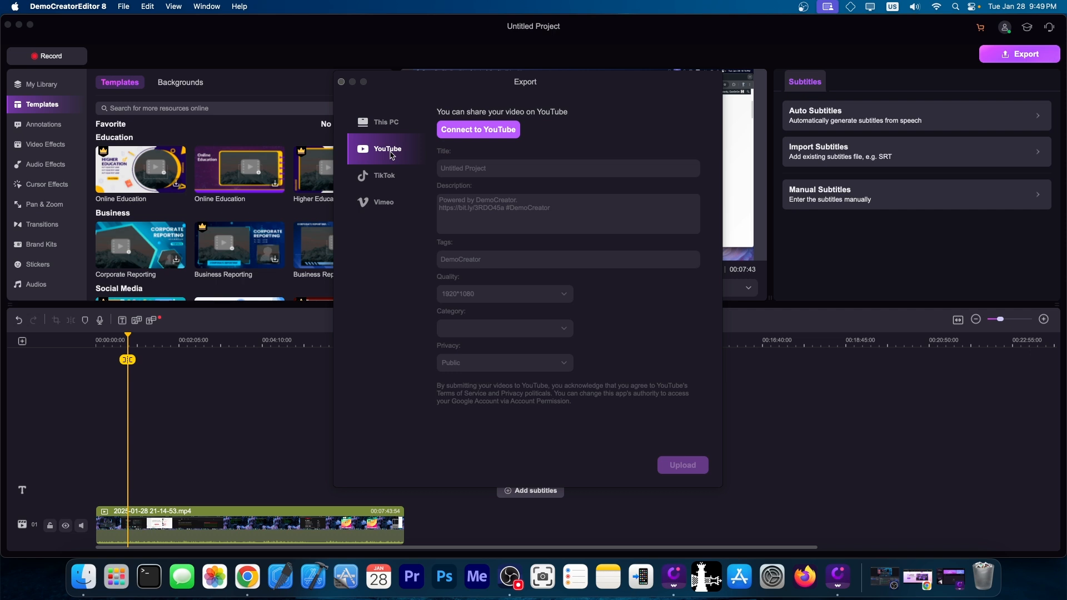
{"action": "left_click", "coordinate": [385, 176]}
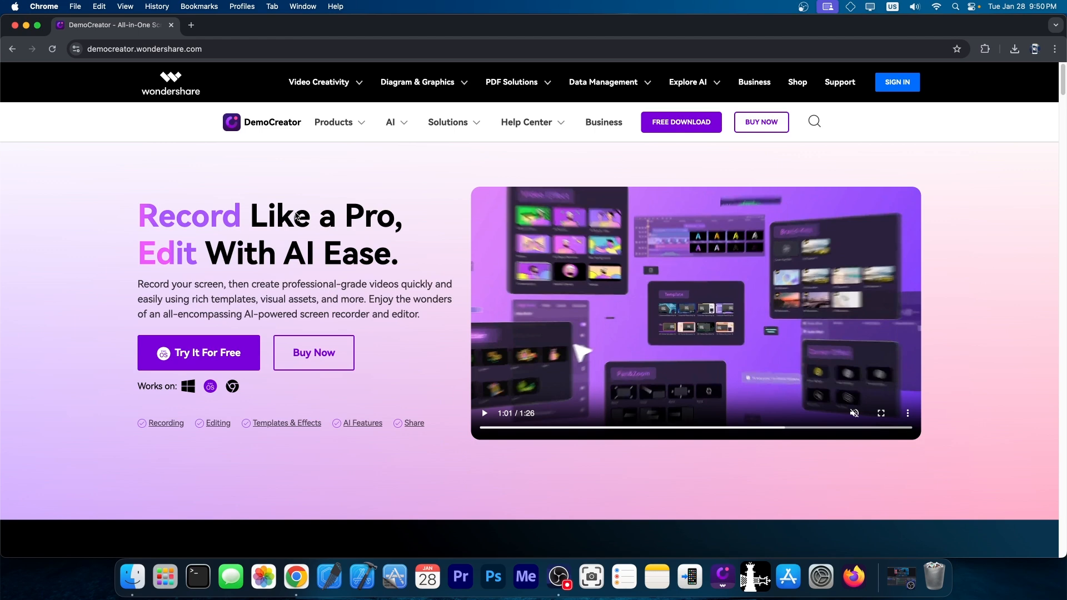
{"action": "mouse_move", "coordinate": [177, 407]}
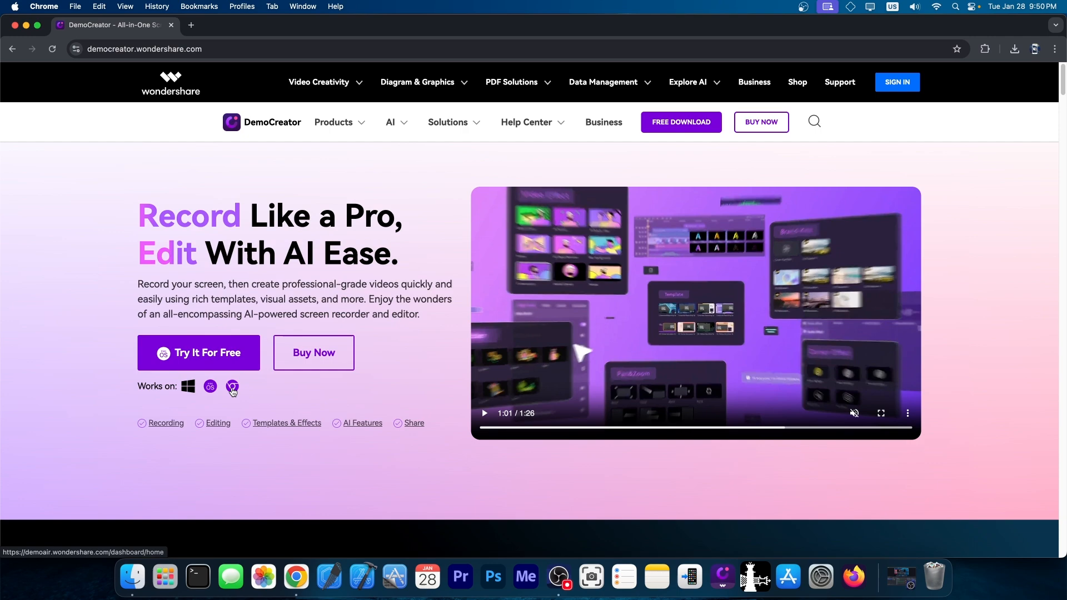
Scroll the DemoCreator website in Chrome and close its tab, leaving the desktop.
{"action": "scroll", "scroll_direction": "down", "scroll_amount": 3}
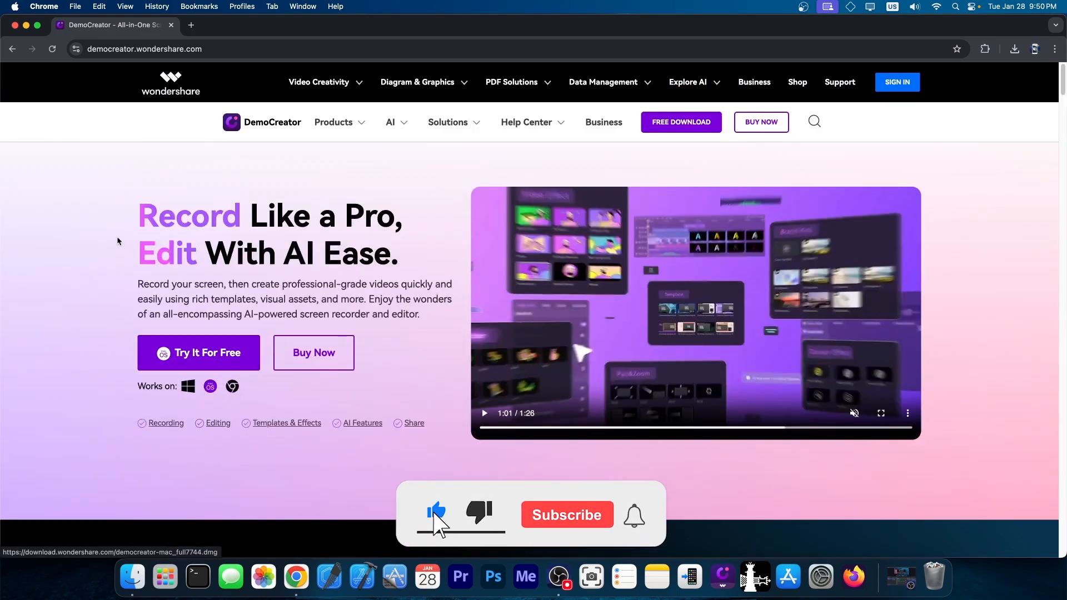
{"action": "left_click", "coordinate": [567, 514]}
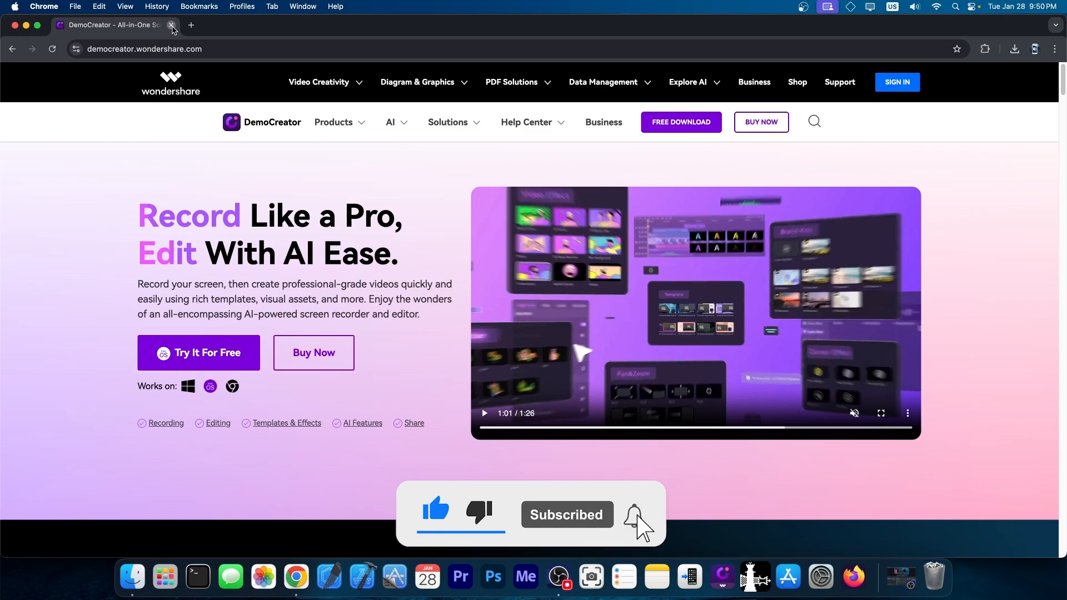
{"action": "left_click", "coordinate": [171, 24]}
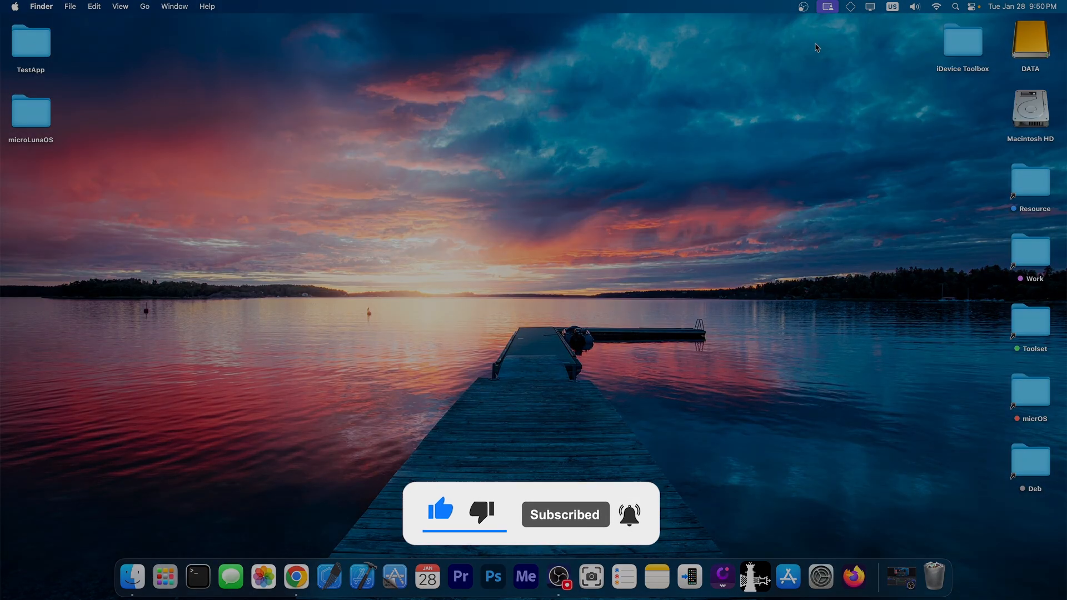